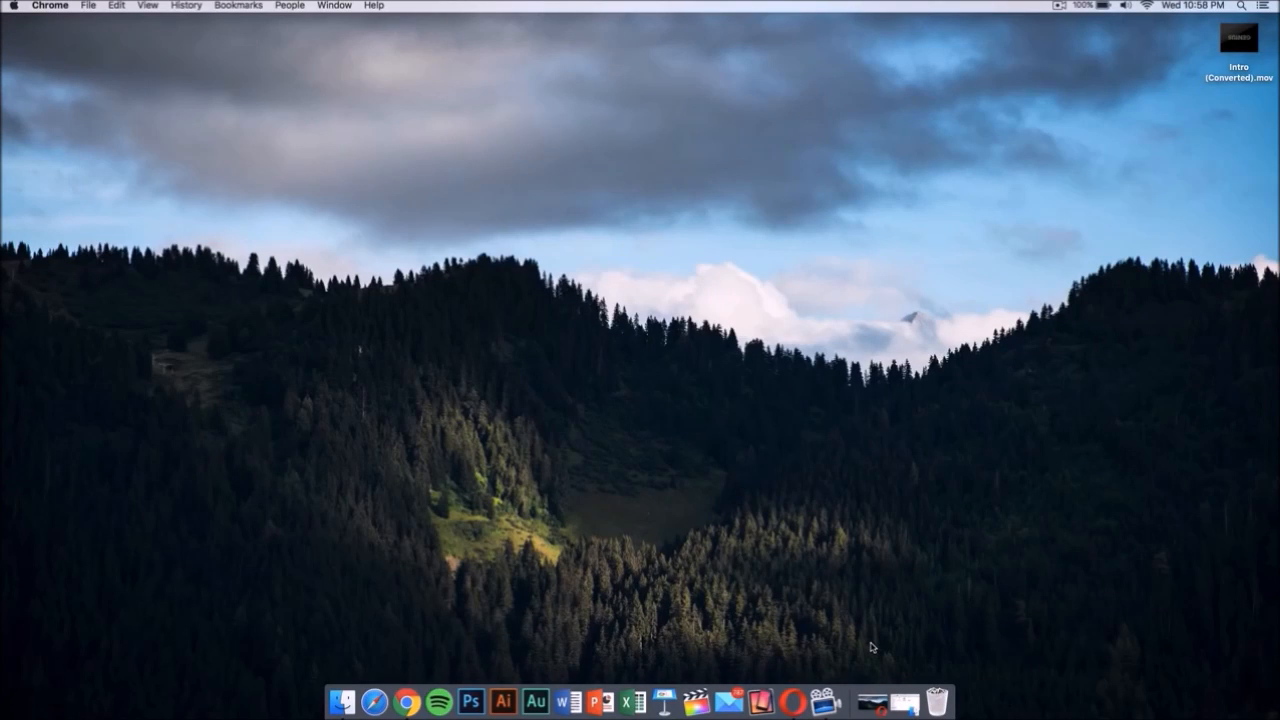
pyautogui.moveTo(793, 701)
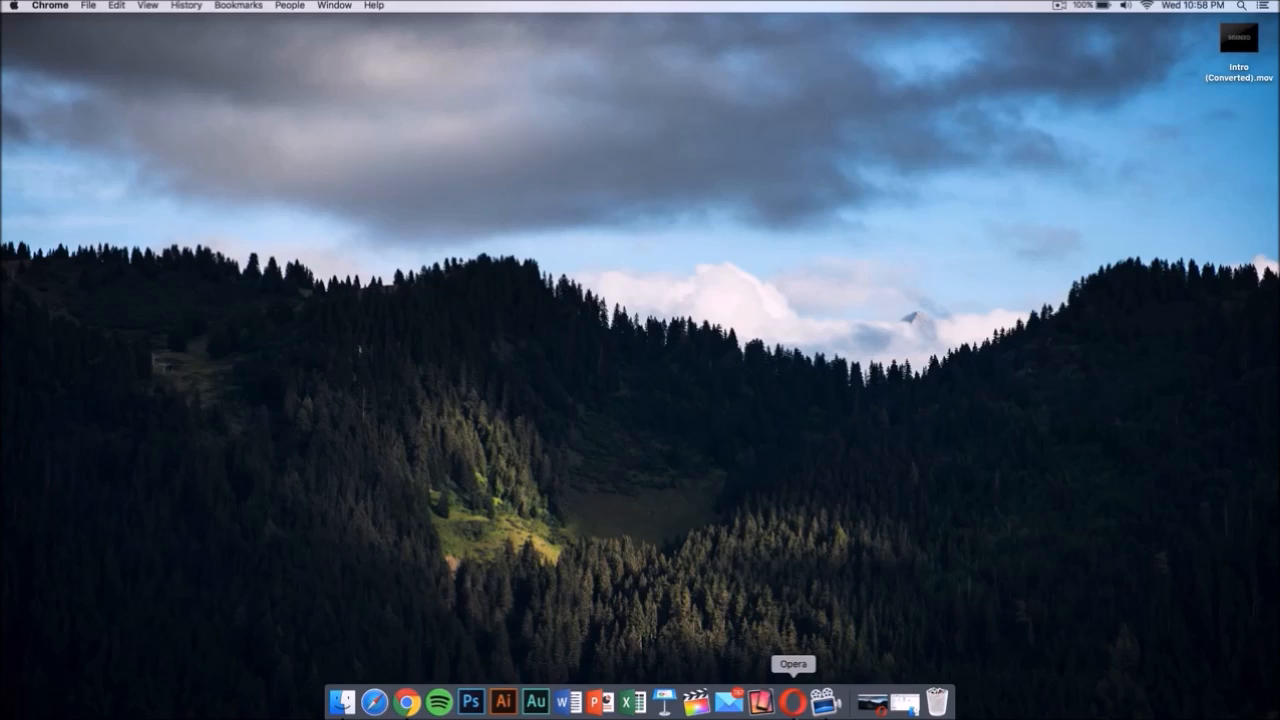
# - Open Opera and bring up the Adobe After Effects CC product page via the Red Giant tab
pyautogui.click(793, 702)
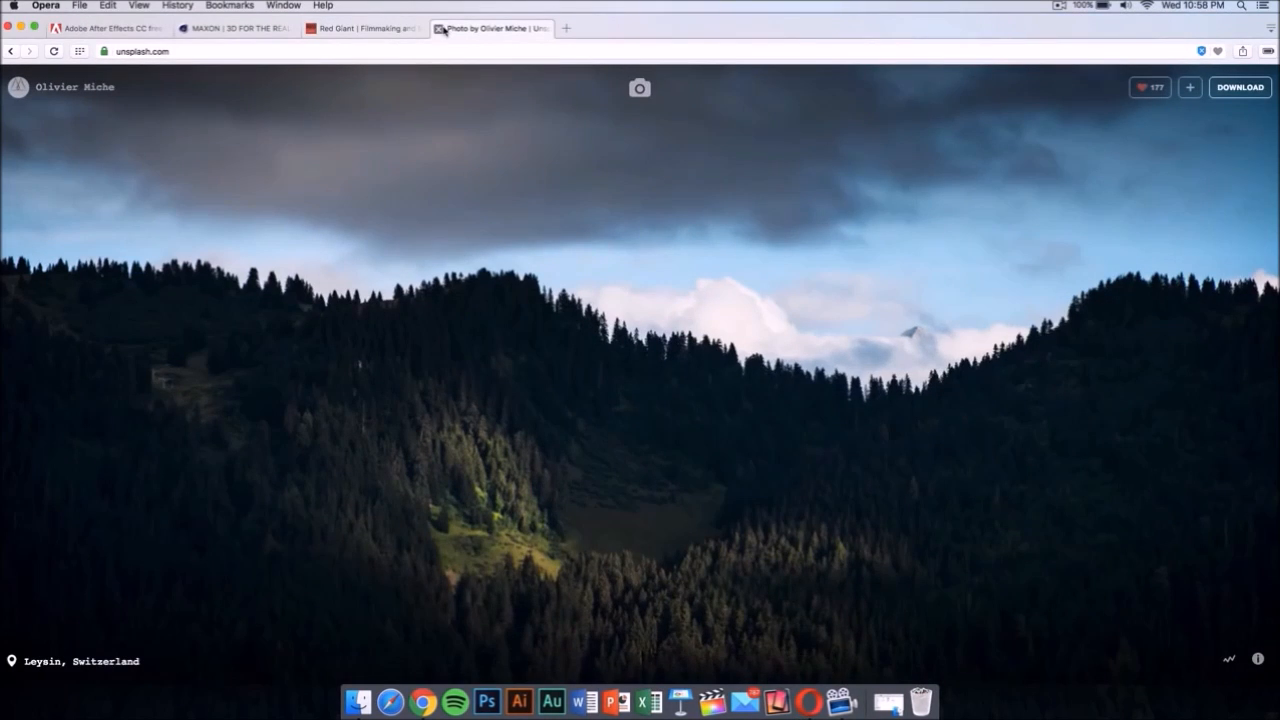
pyautogui.click(360, 28)
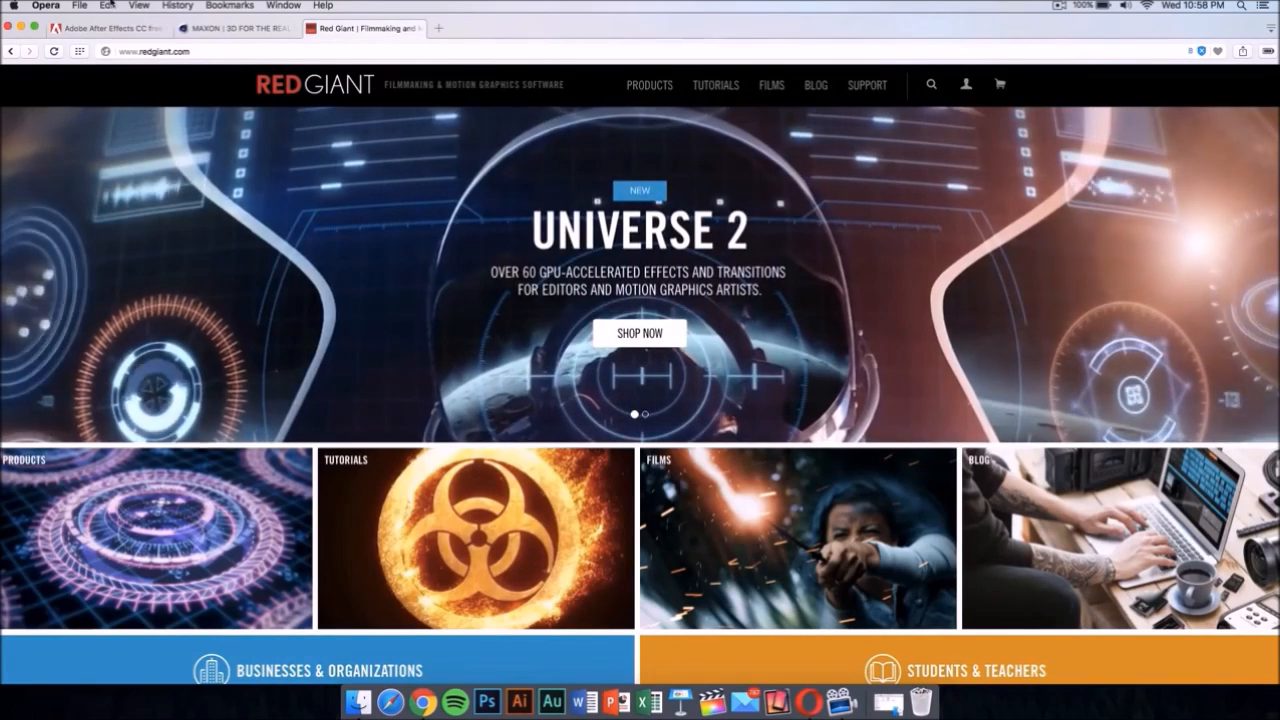
pyautogui.click(105, 28)
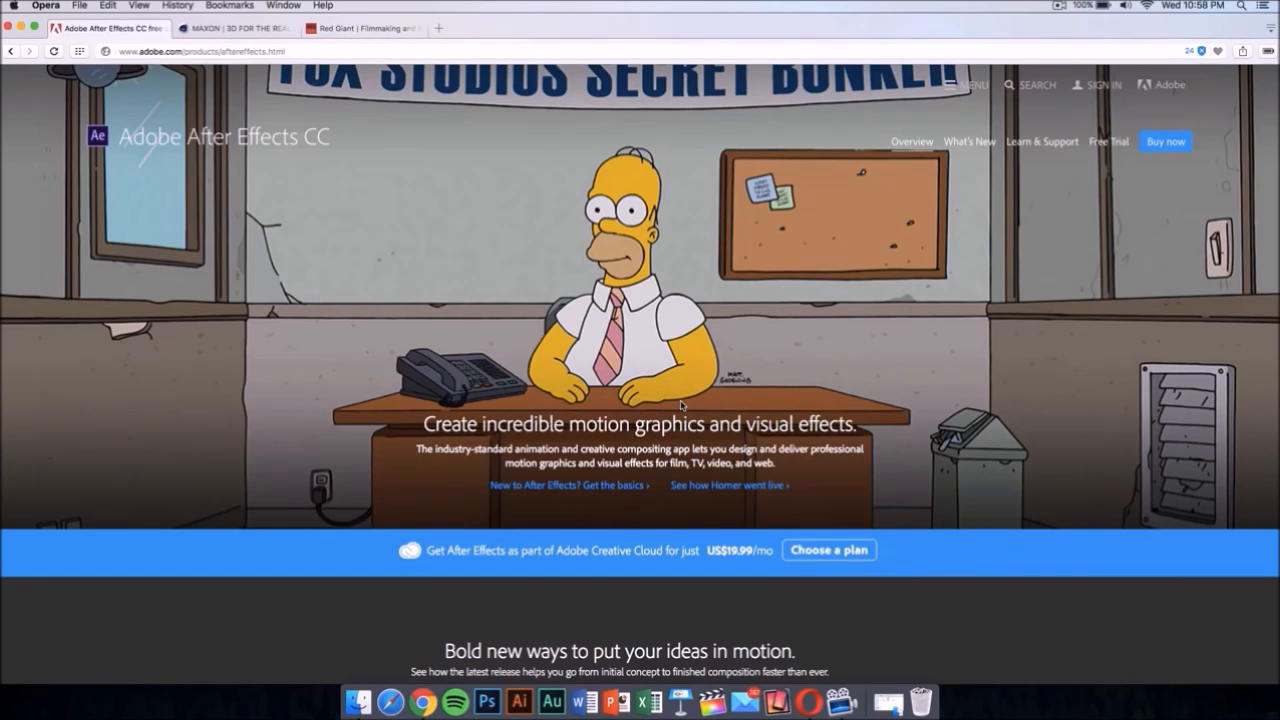
pyautogui.scroll(-3)
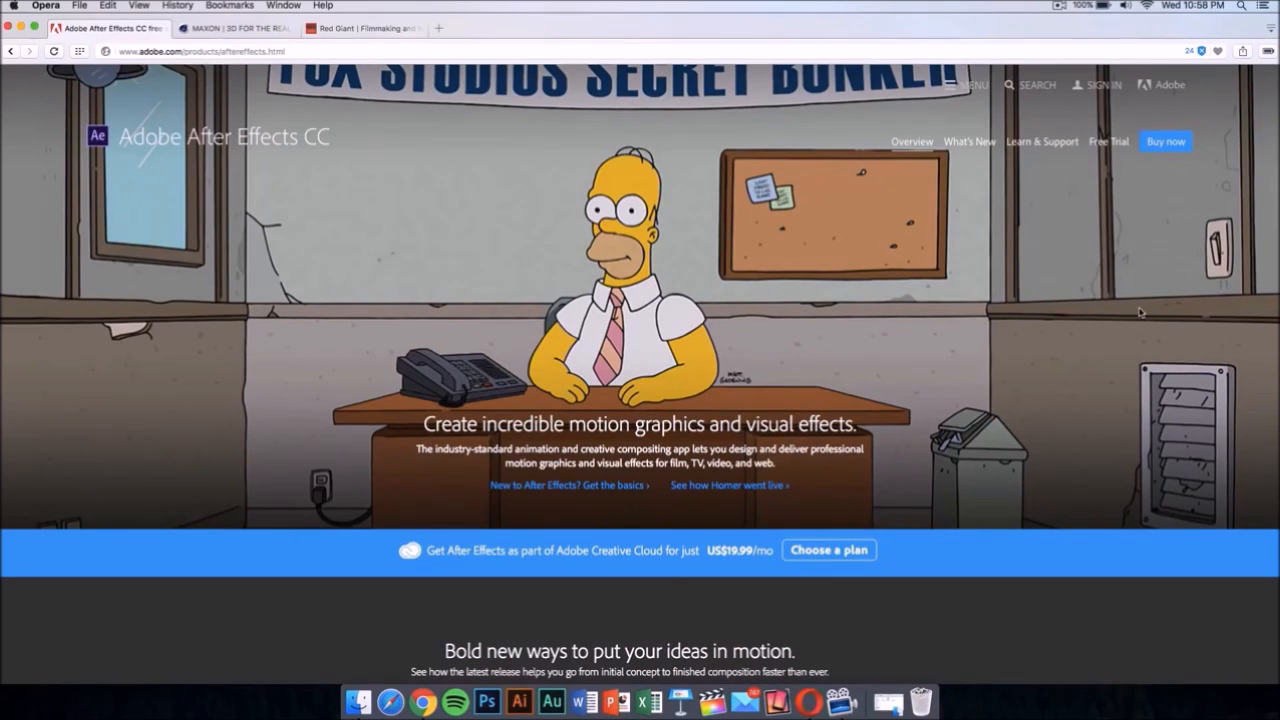
pyautogui.moveTo(1080, 131)
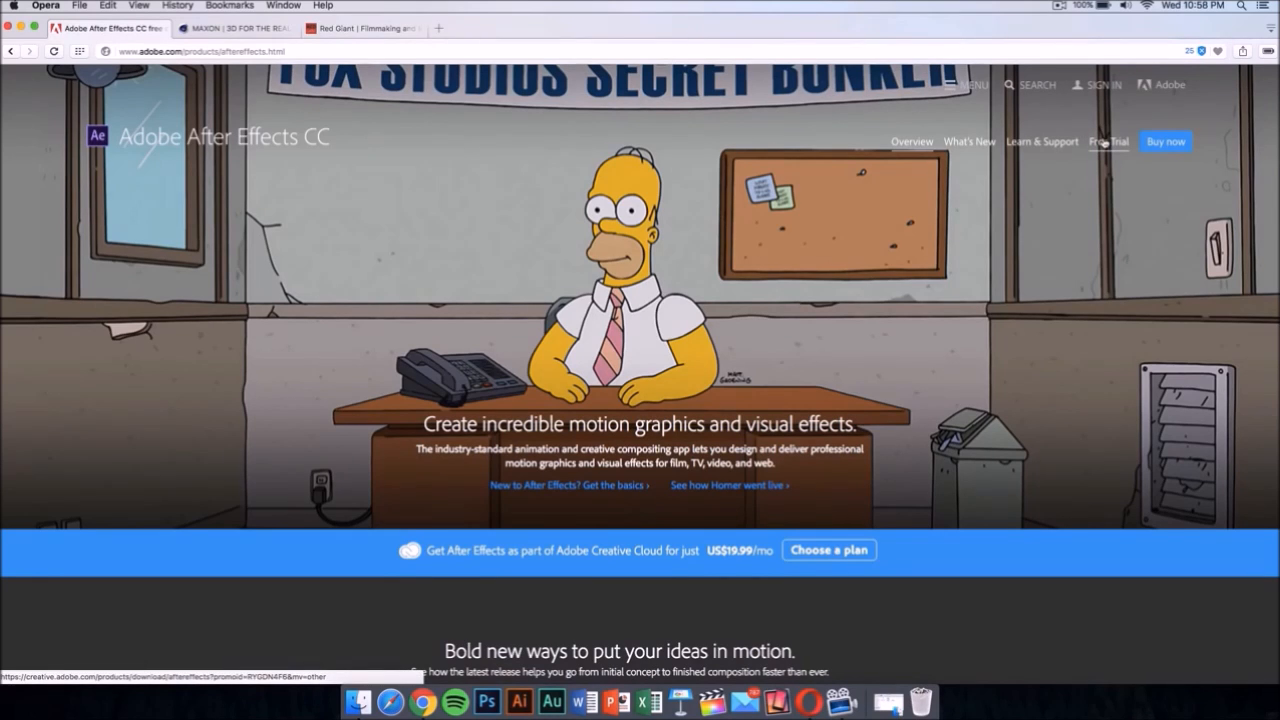
# - Start the After Effects free trial as an Experienced Web/Mobile Designer for organization use
pyautogui.click(1108, 141)
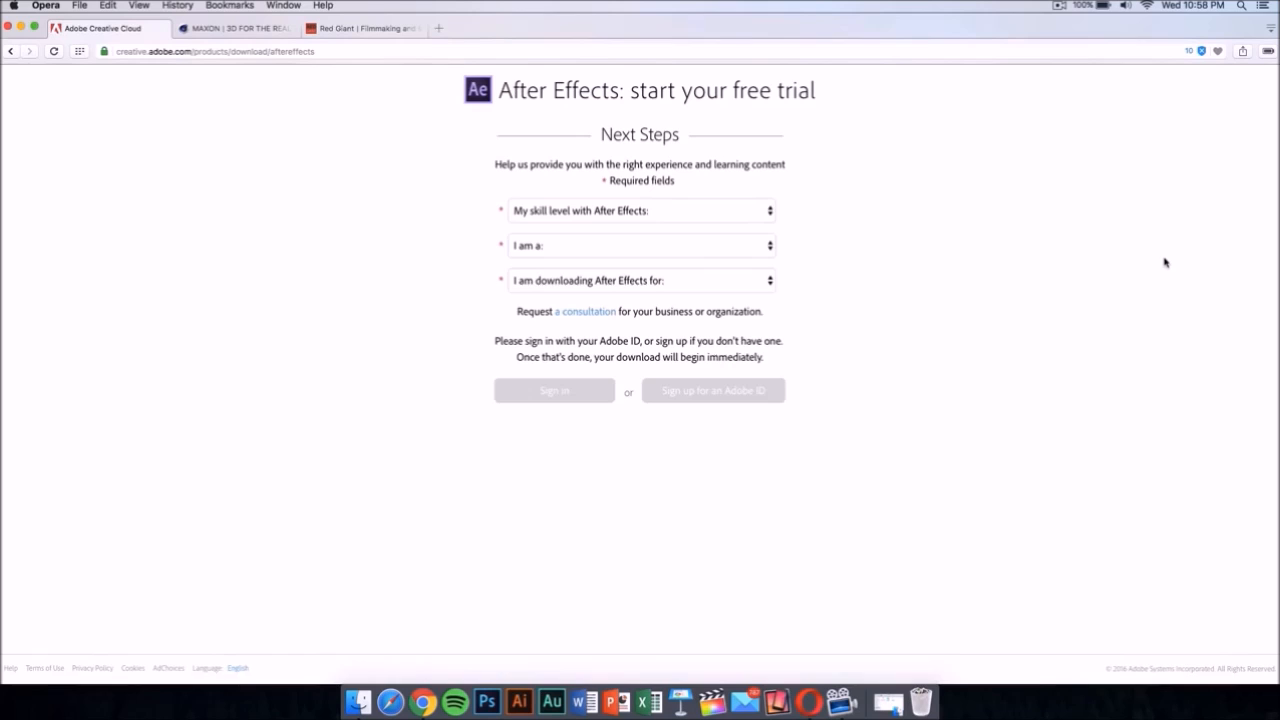
pyautogui.click(640, 210)
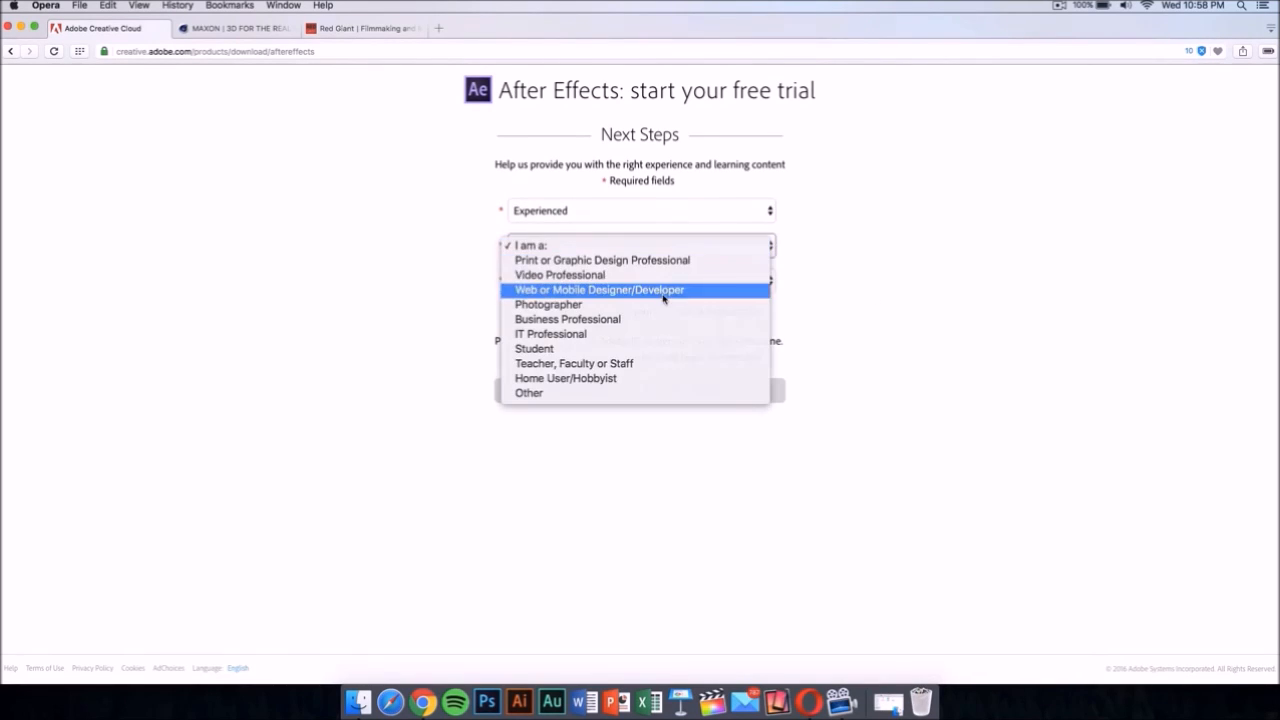
pyautogui.click(599, 289)
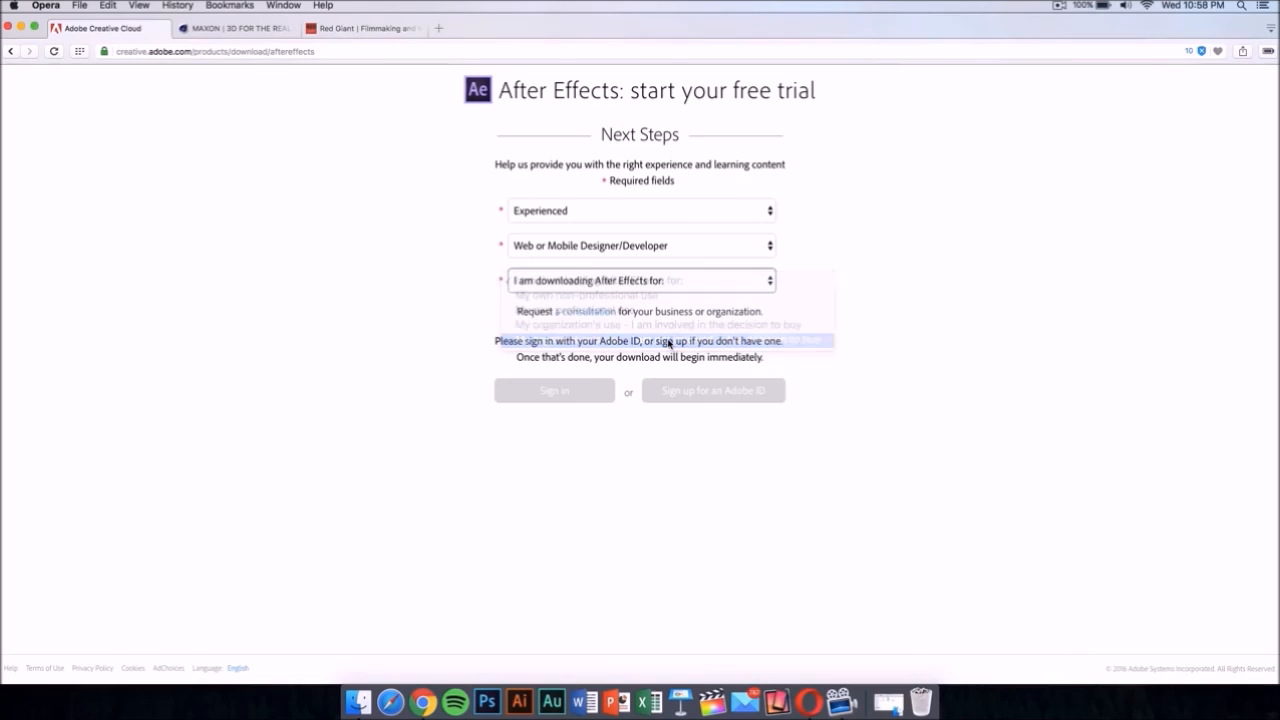
pyautogui.click(640, 338)
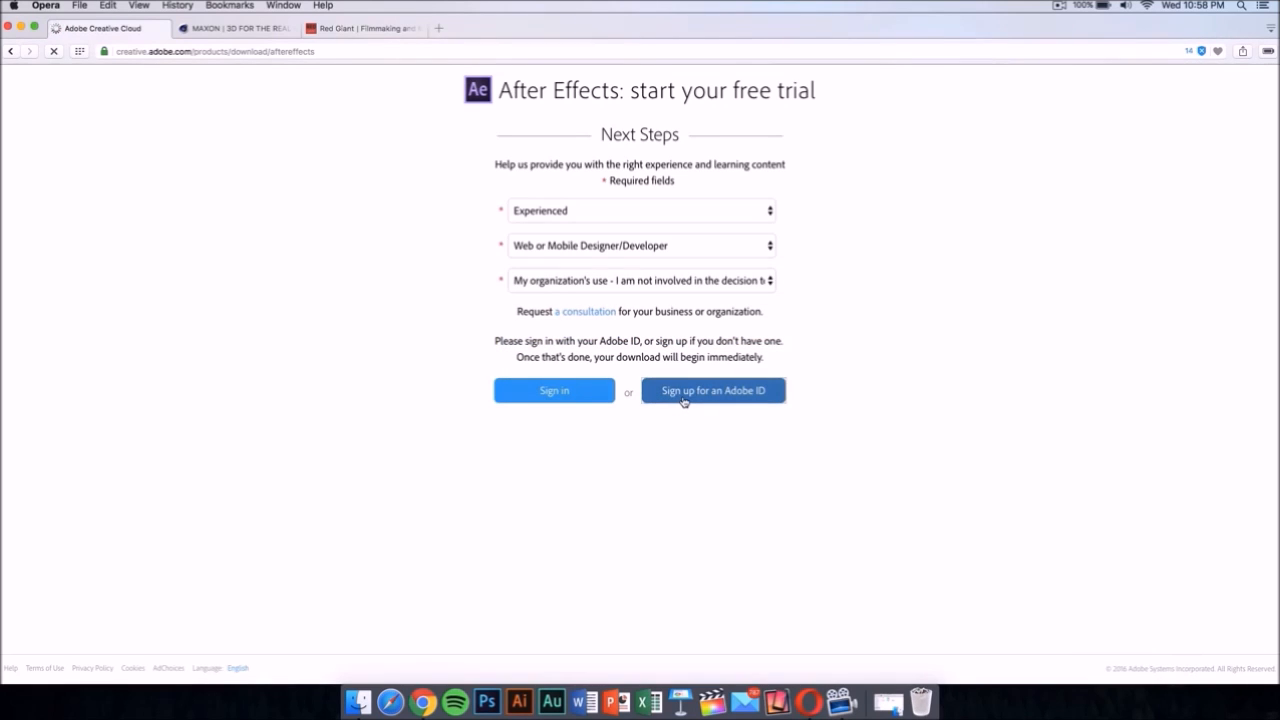
pyautogui.click(712, 390)
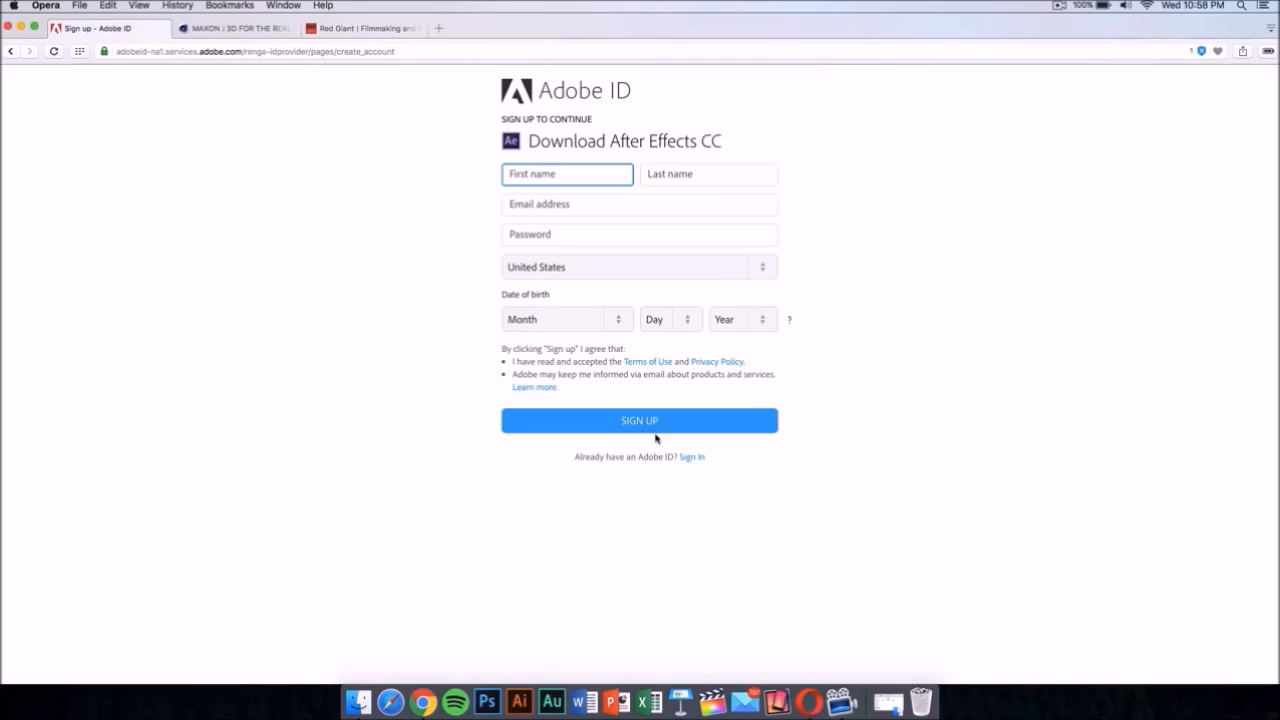
pyautogui.moveTo(93, 47)
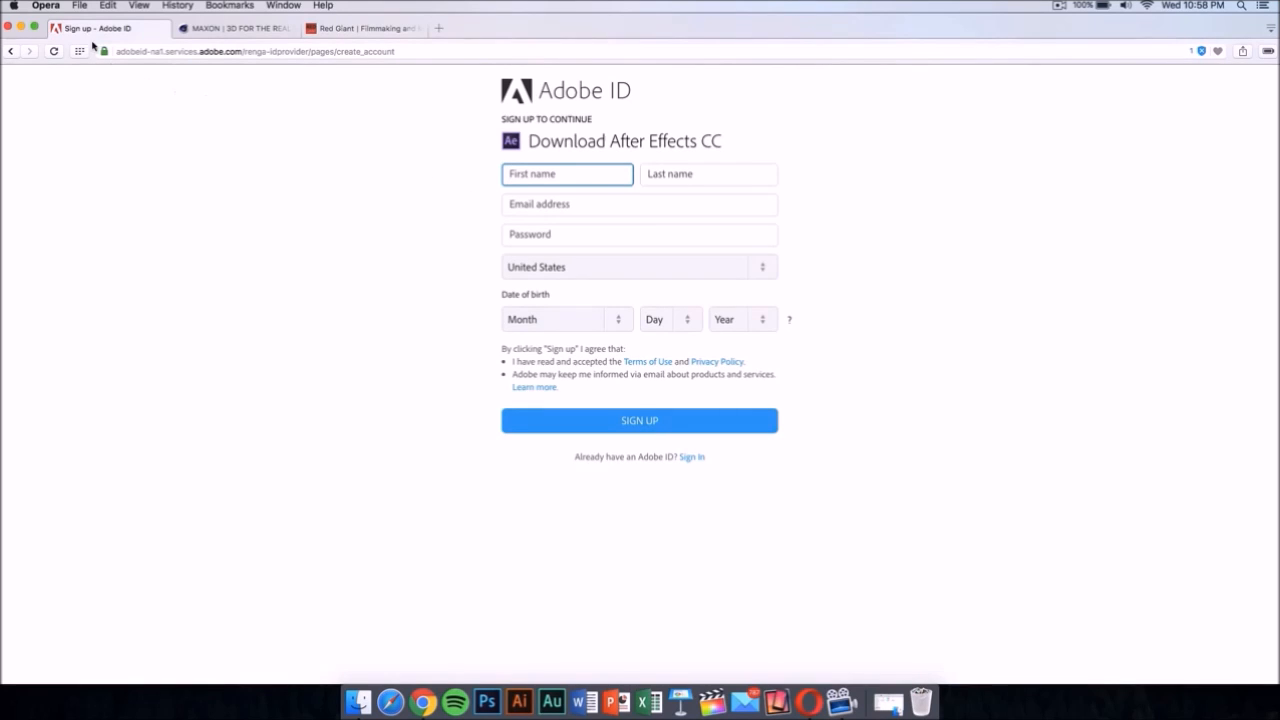
# - Close the Adobe sign-up tab and scroll through the MAXON Cinema 4D R17 demo form
pyautogui.click(110, 28)
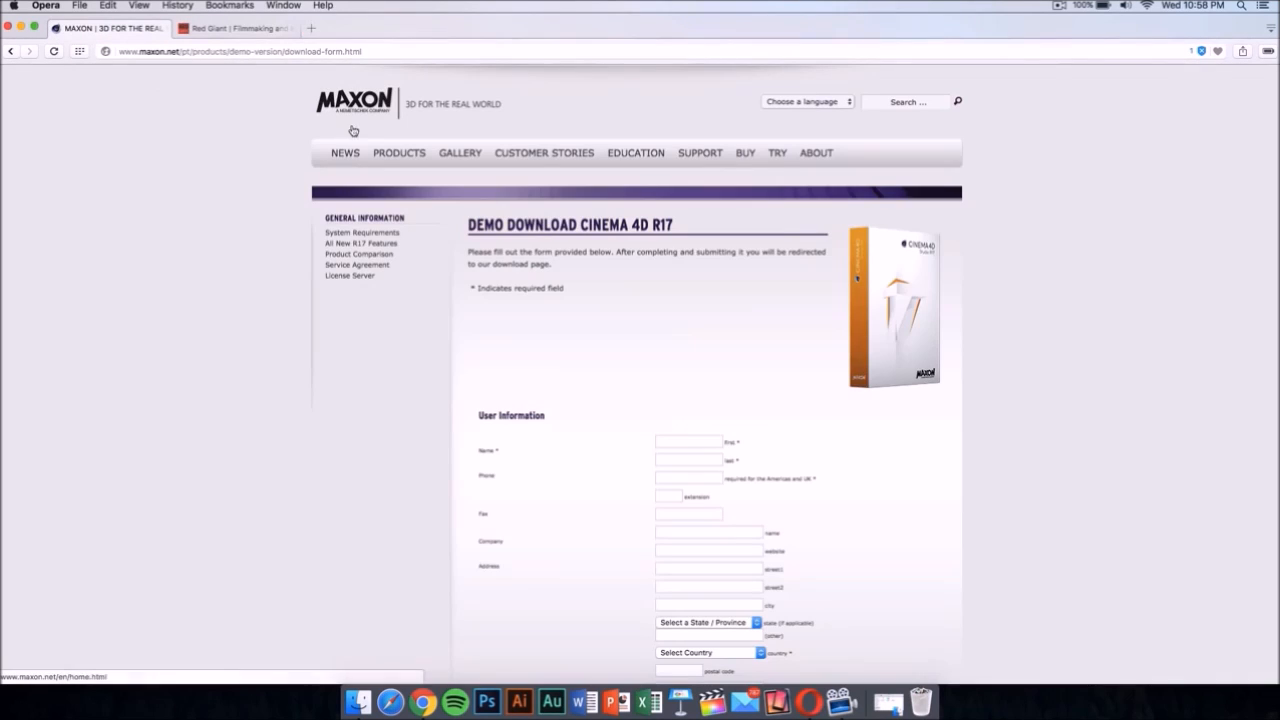
pyautogui.moveTo(705, 373)
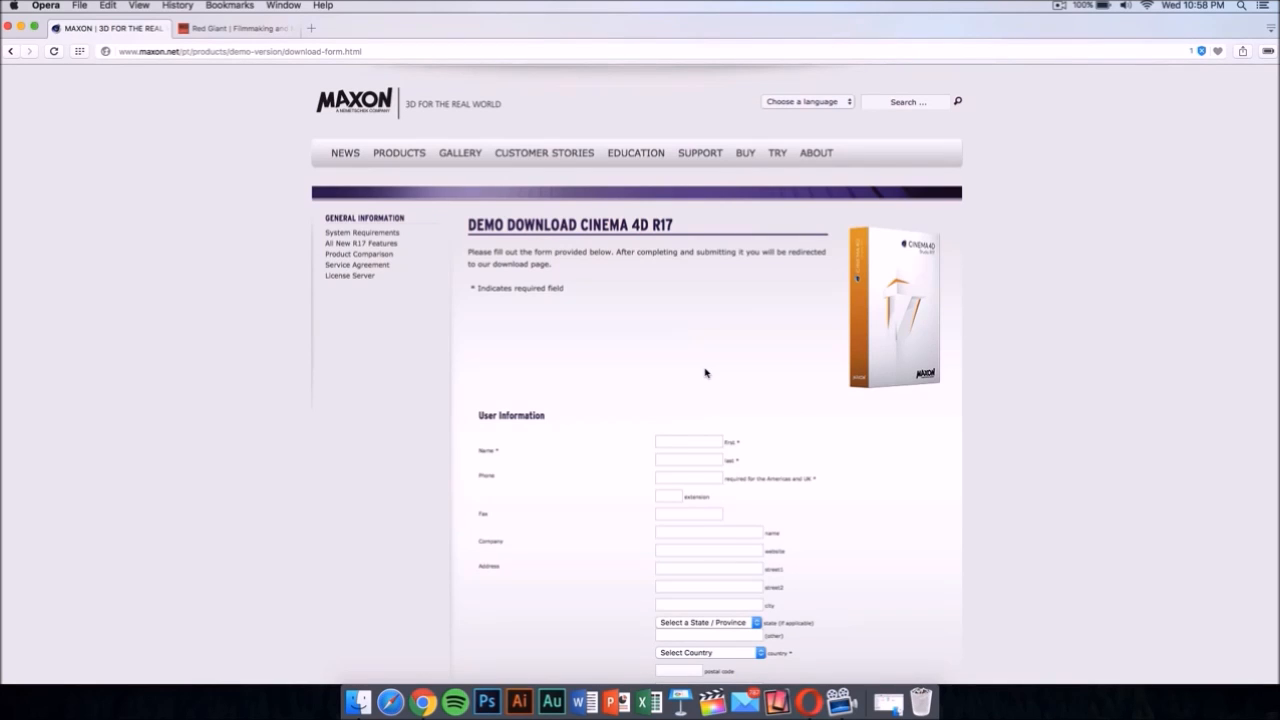
pyautogui.scroll(-3)
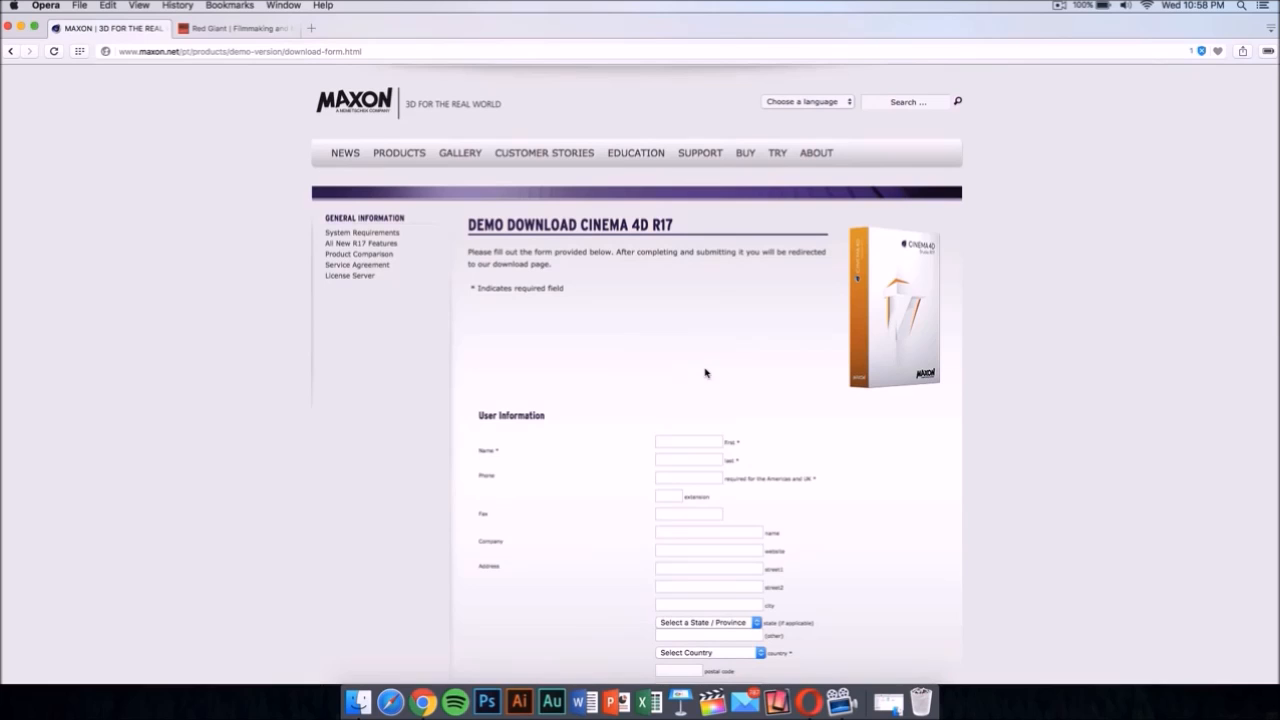
pyautogui.moveTo(670, 353)
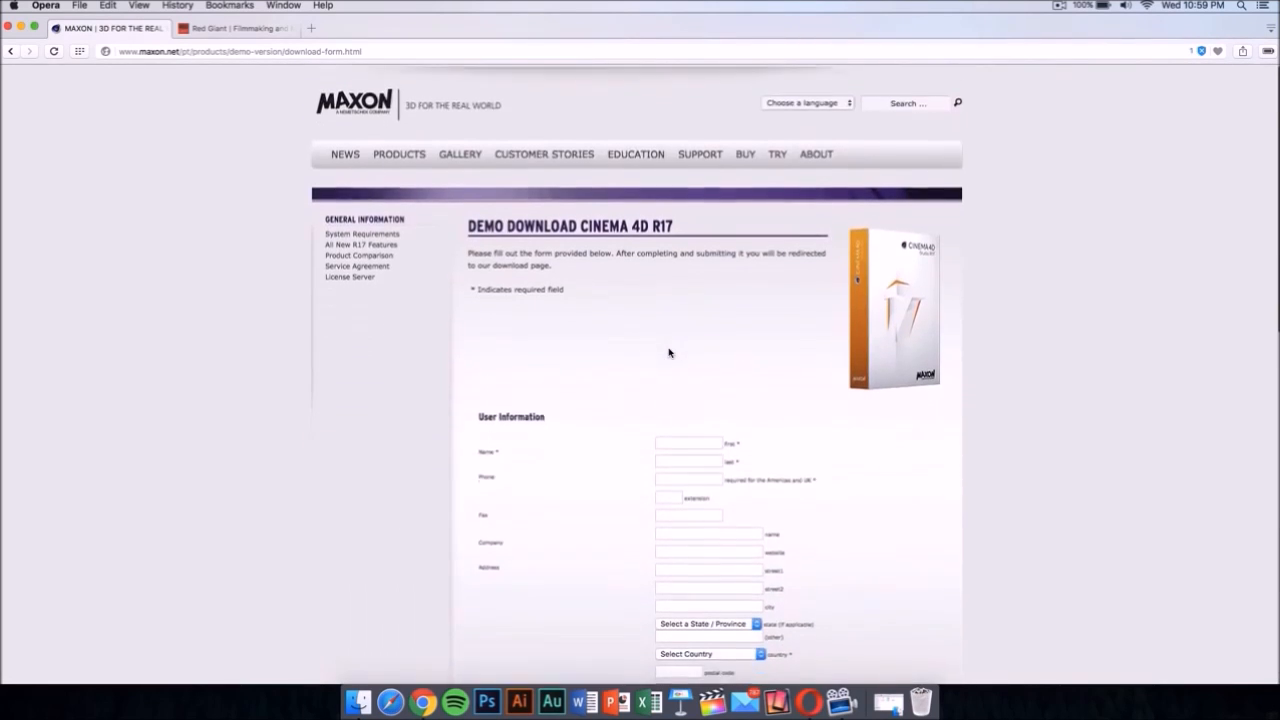
pyautogui.scroll(-3)
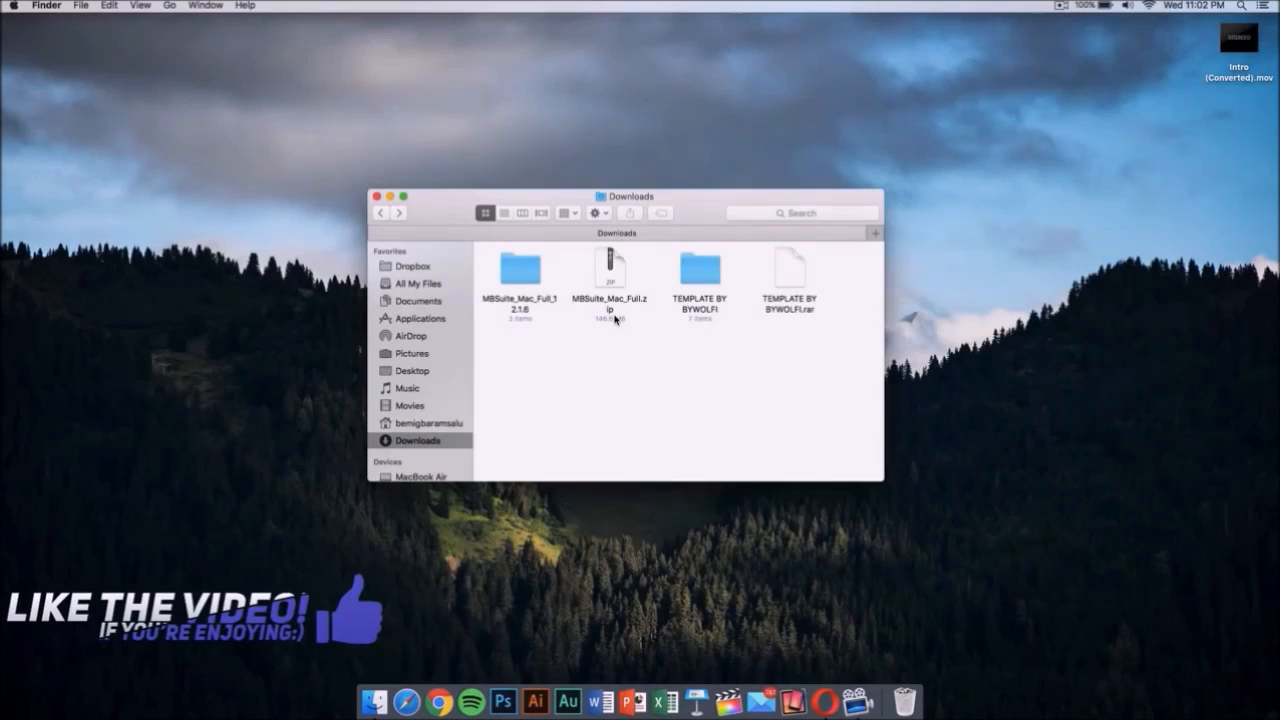
# - Open the TEMPLATE BY BYWOLFI folder in Downloads
pyautogui.doubleClick(699, 271)
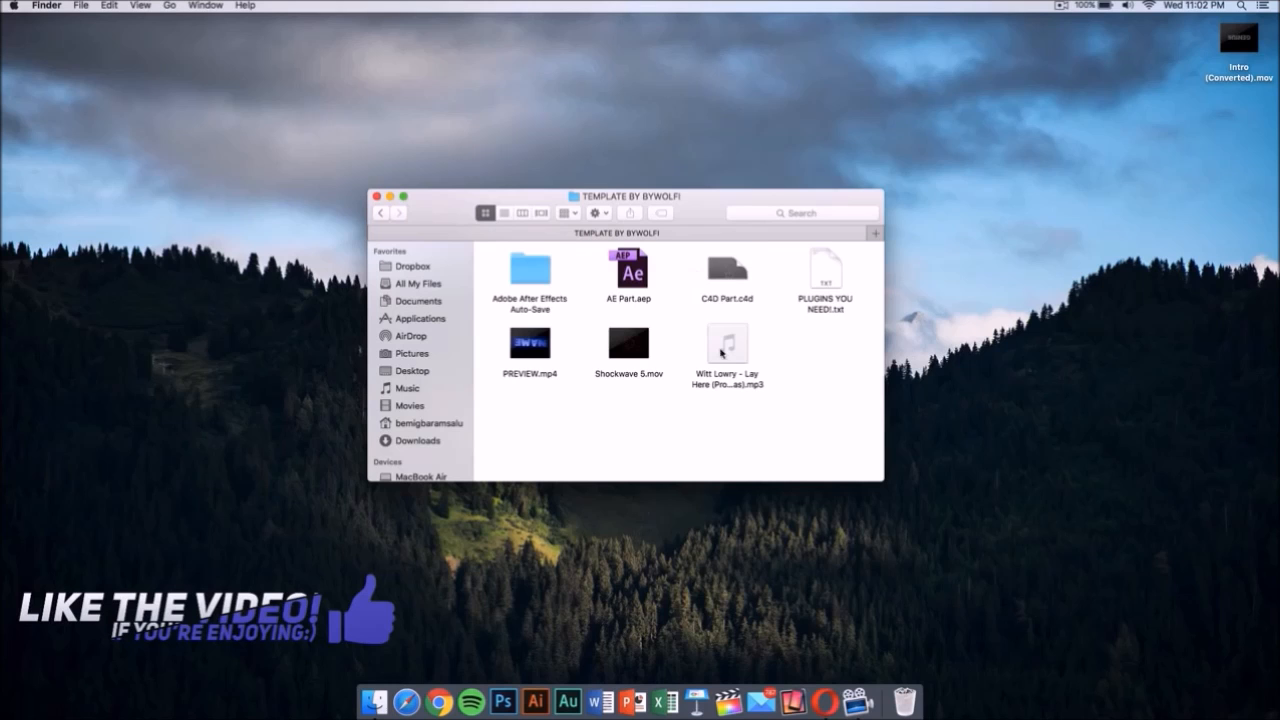
pyautogui.moveTo(713, 273)
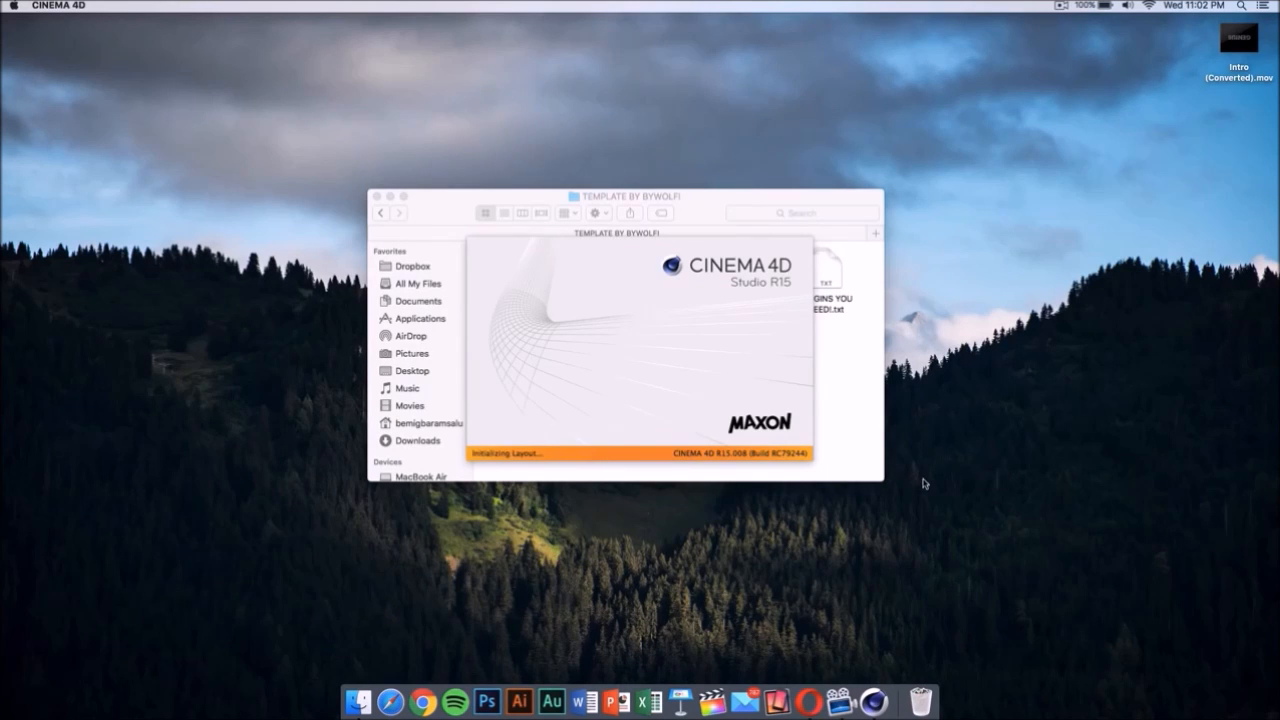
pyautogui.moveTo(868, 622)
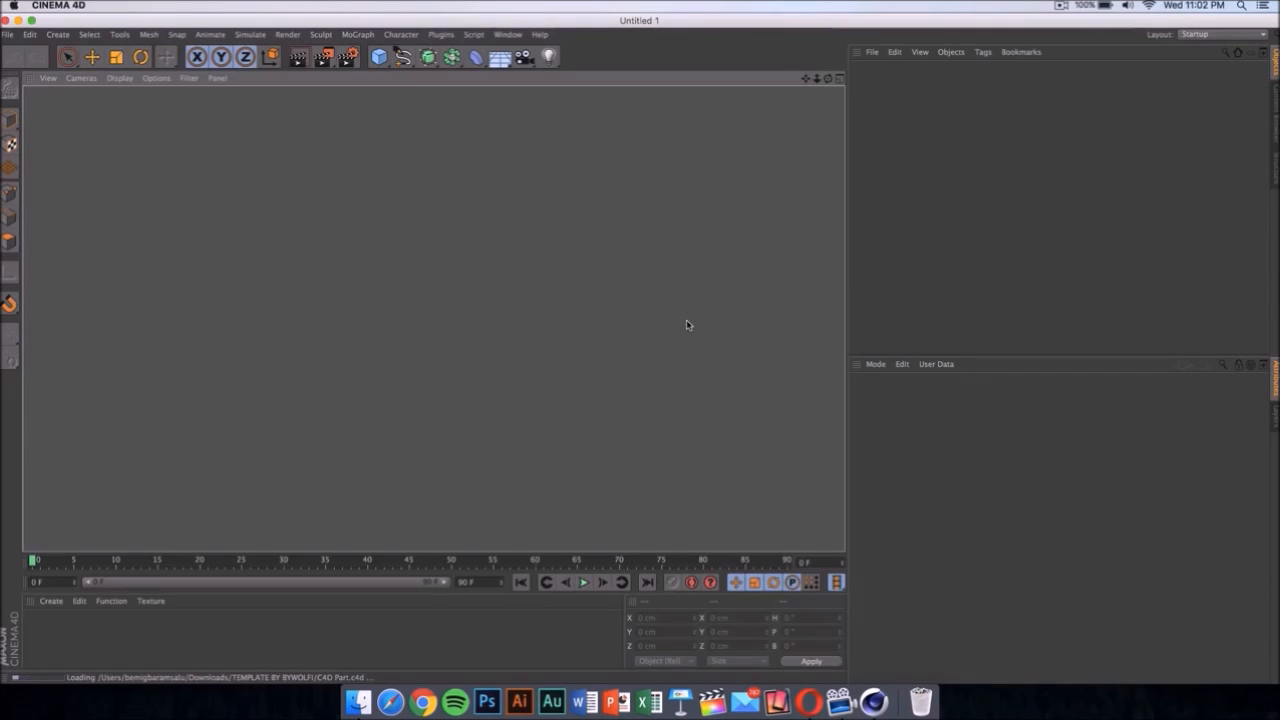
pyautogui.moveTo(560, 388)
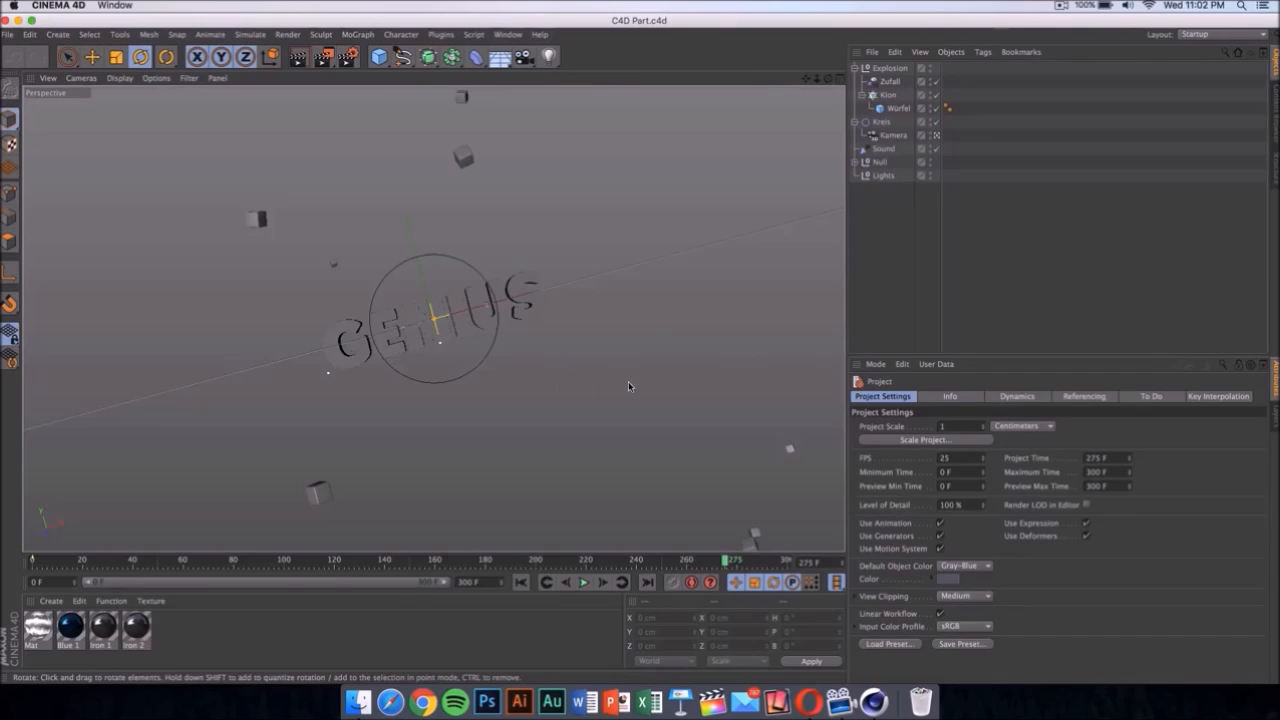
pyautogui.moveTo(547, 423)
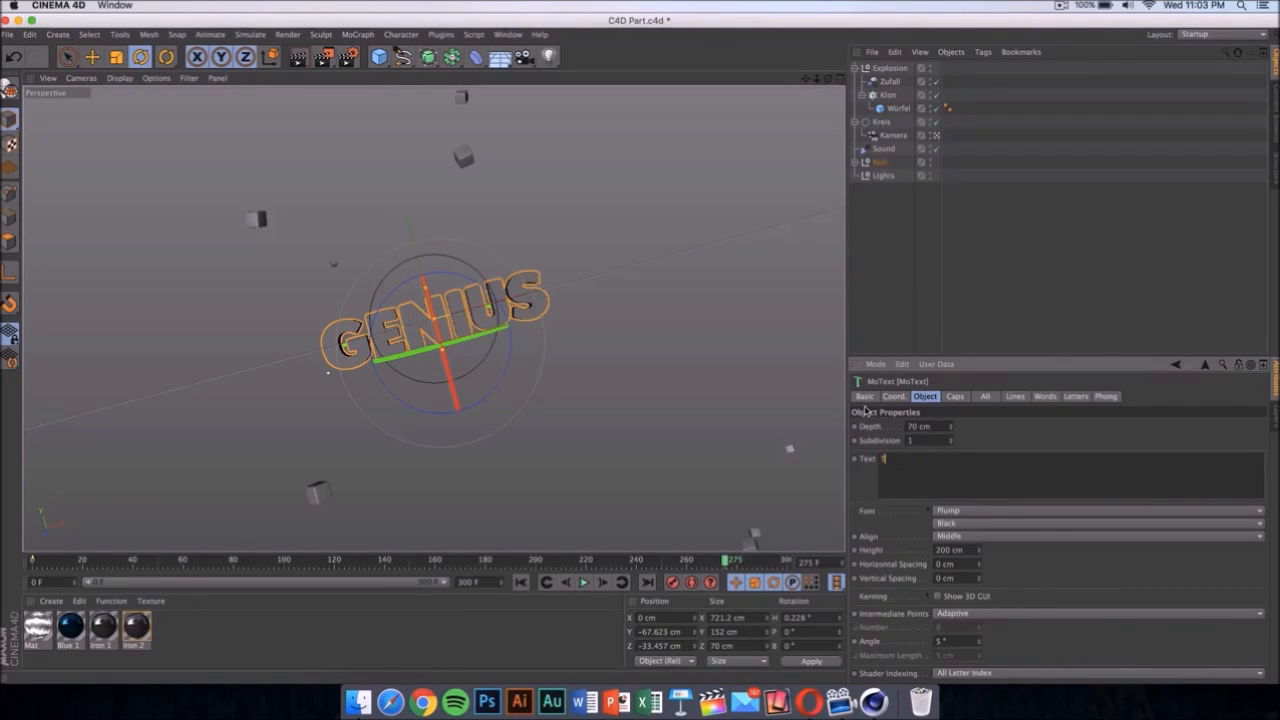
# - Type 'ECH' twice while editing the TECH text in the C4D Part scene
pyautogui.write('ECH')
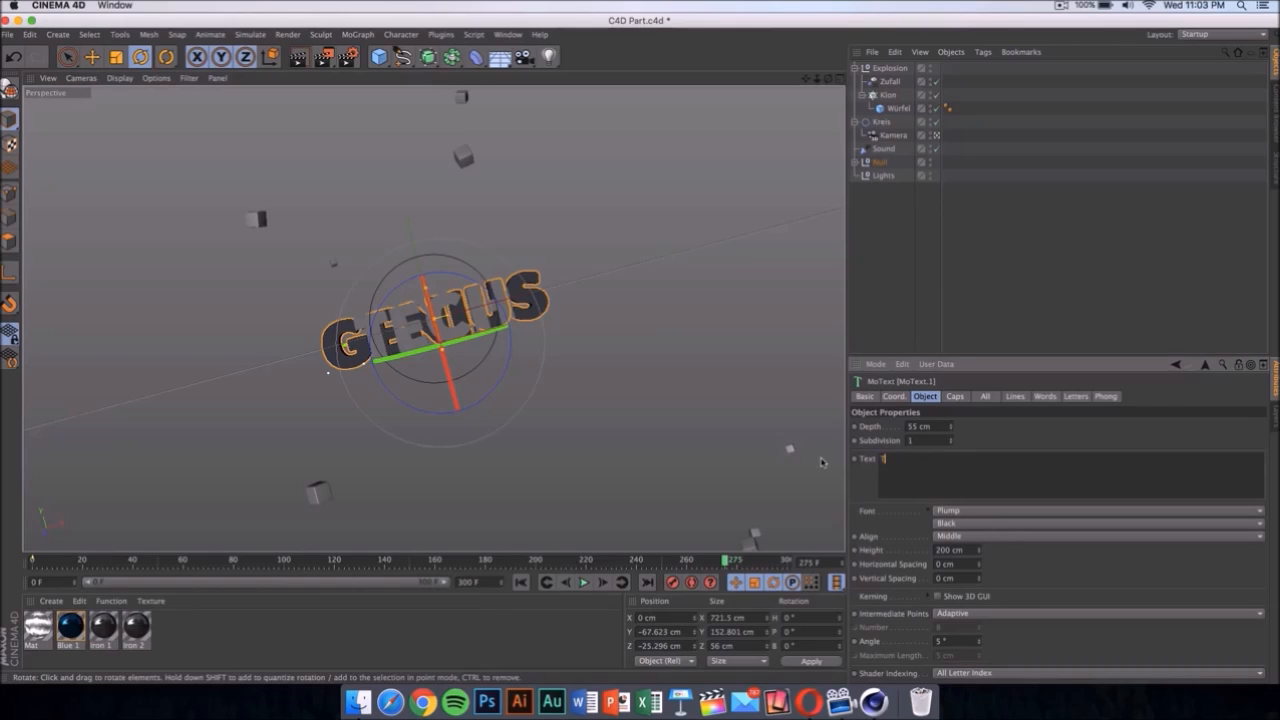
pyautogui.write('ECH')
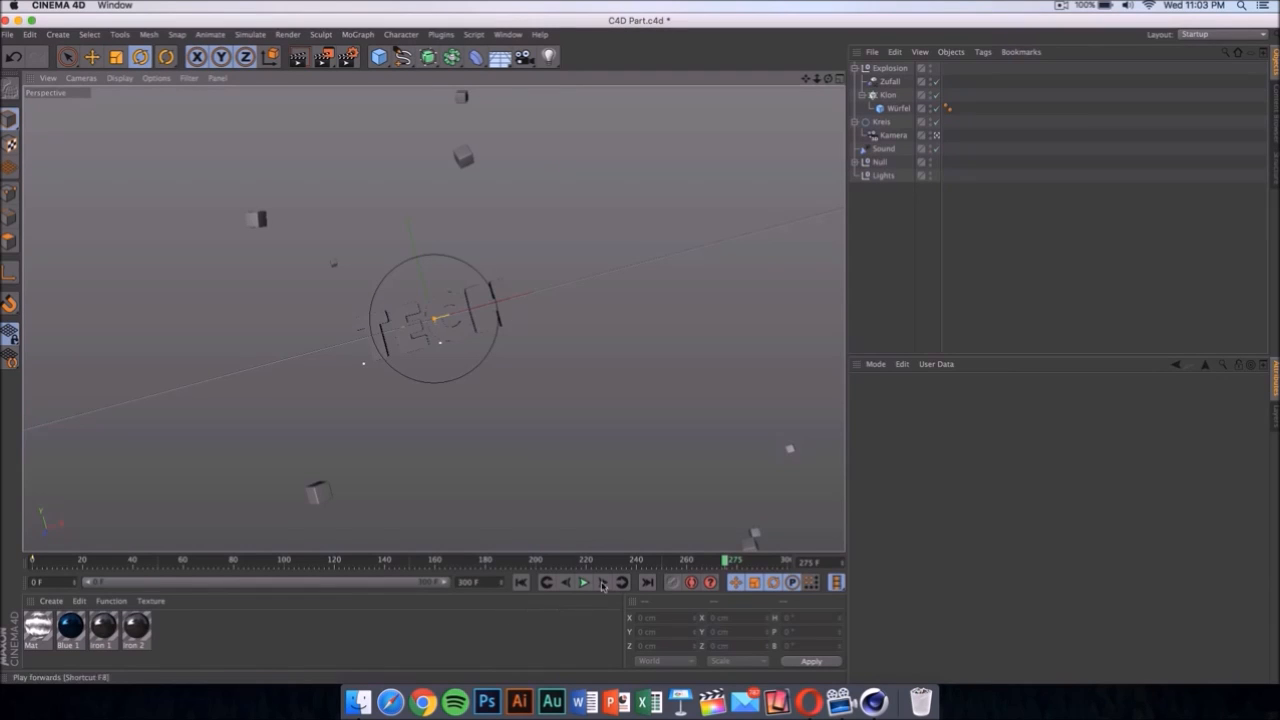
# - Play and stop the TECH animation, then Render View the current frame, dismissing the asset warning
pyautogui.click(584, 582)
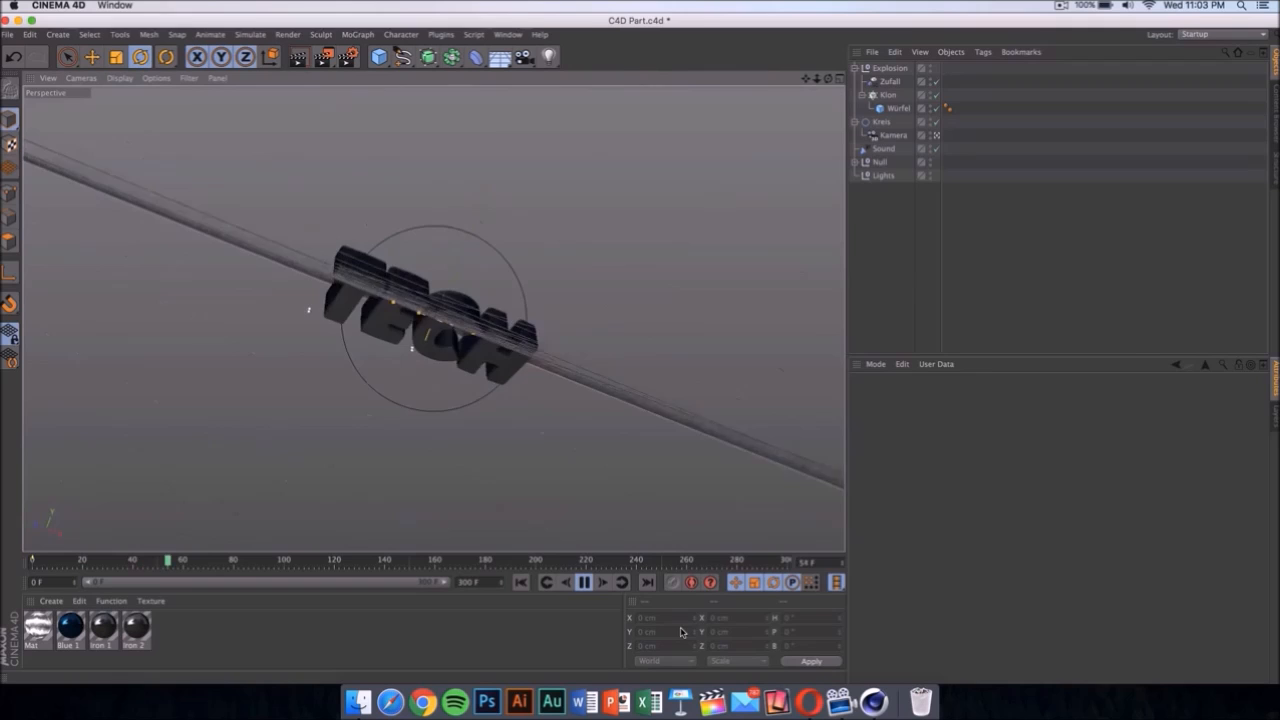
pyautogui.click(584, 582)
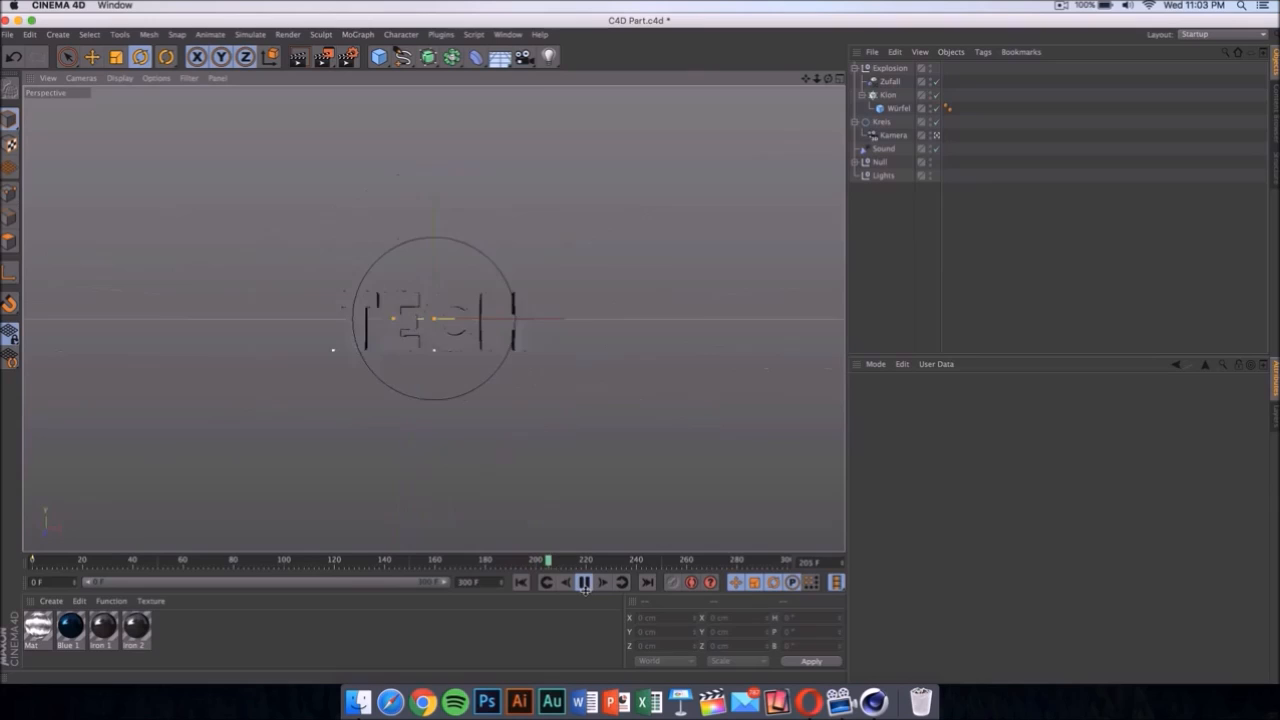
pyautogui.click(584, 581)
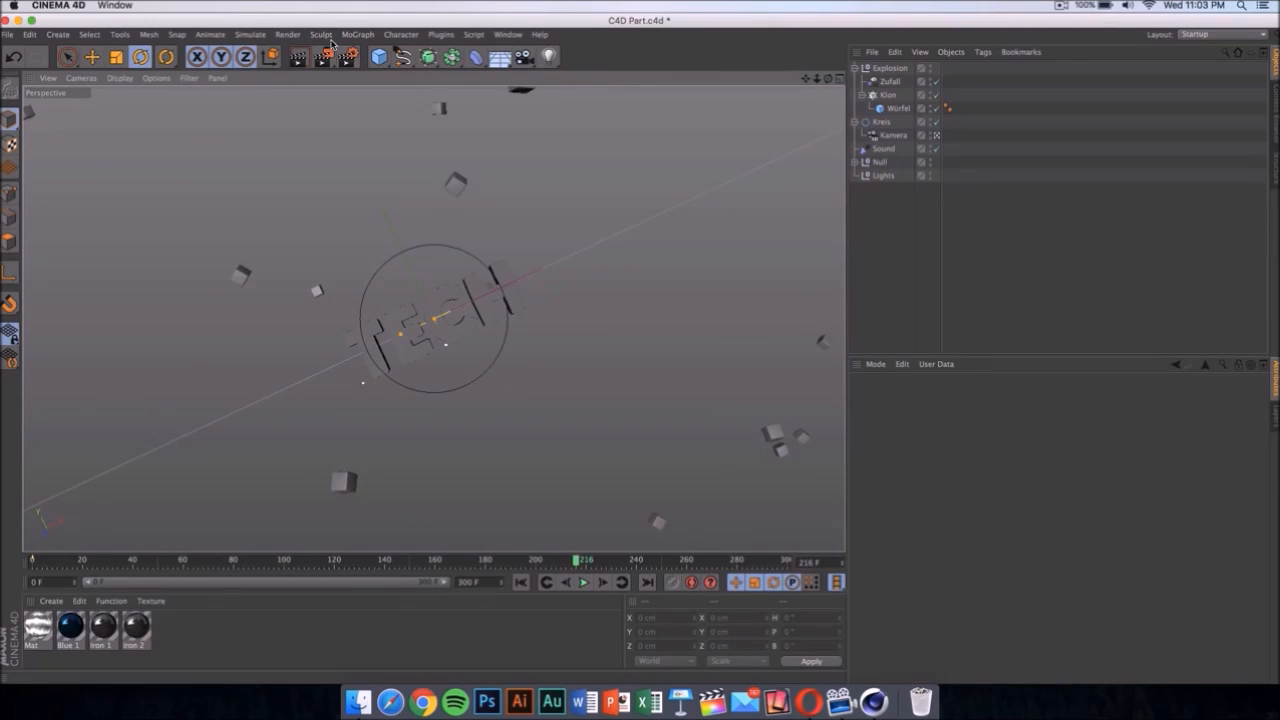
pyautogui.click(288, 34)
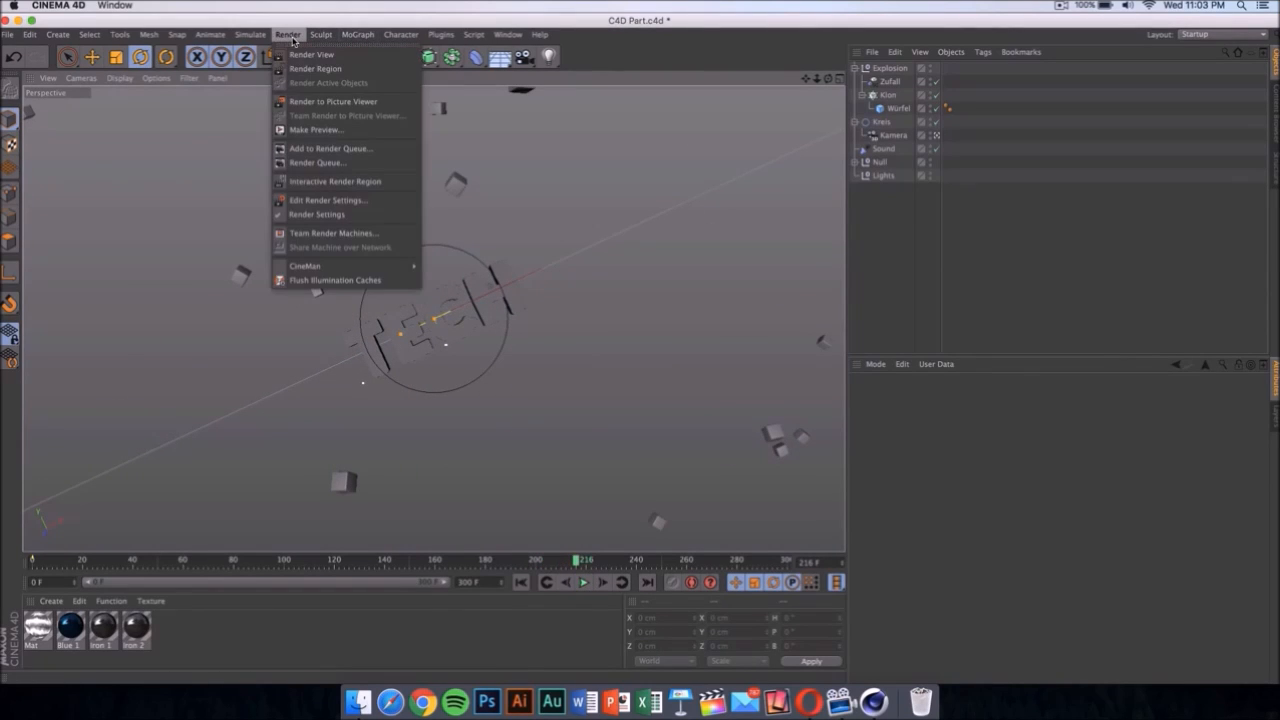
pyautogui.click(333, 101)
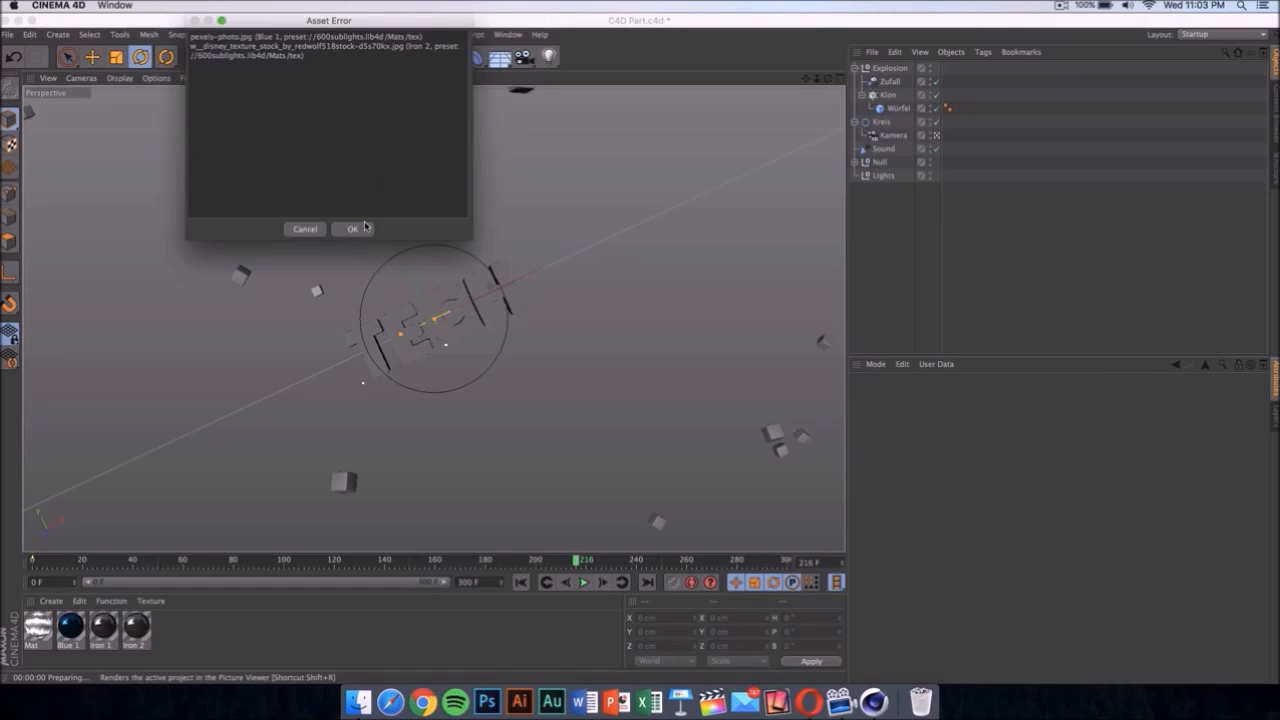
pyautogui.click(352, 228)
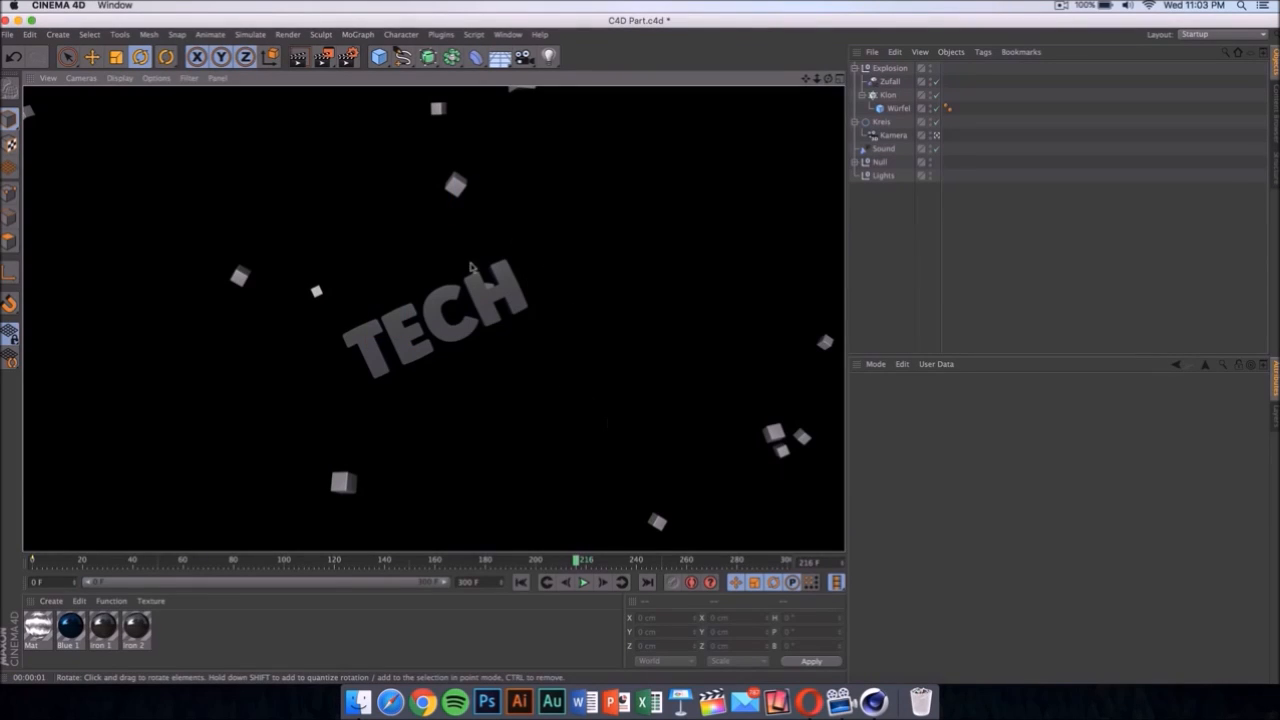
pyautogui.moveTo(619, 324)
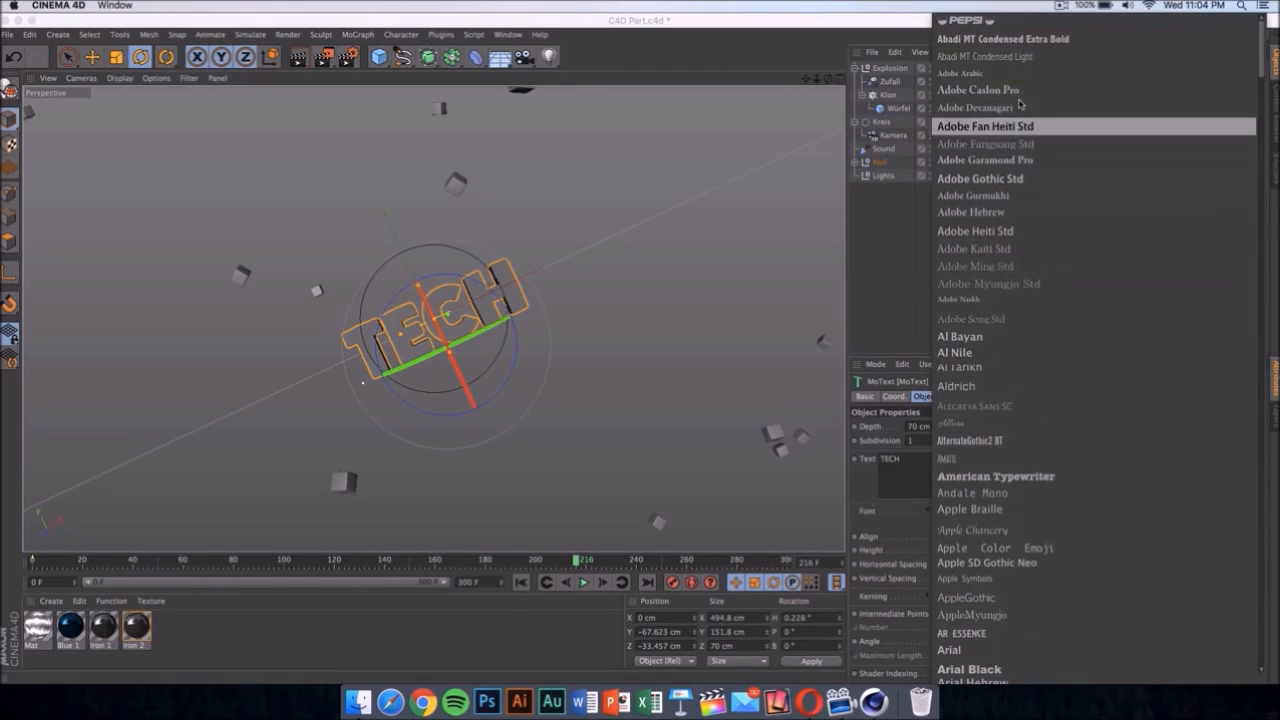
# - Scroll through the Font list of the TECH MoText object
pyautogui.scroll(-3)
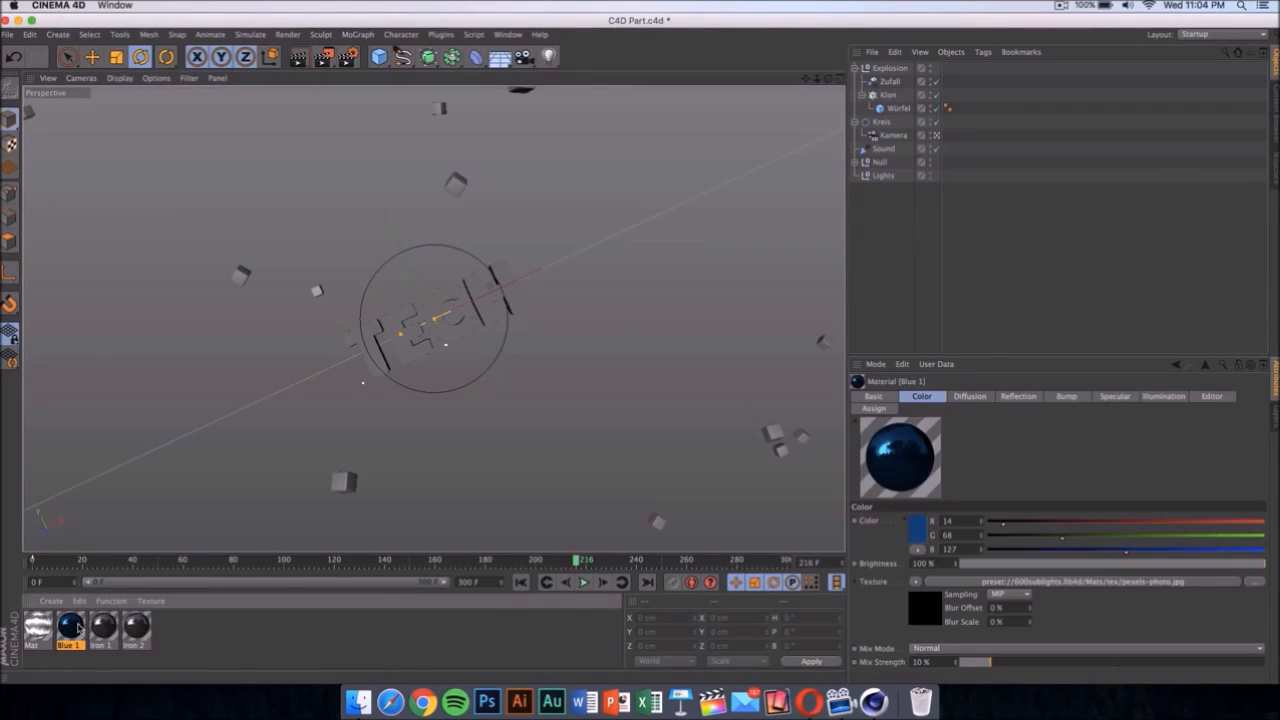
# - Open and close the Blue 1 Material Editor, then show the Save page of Render Settings
pyautogui.doubleClick(70, 625)
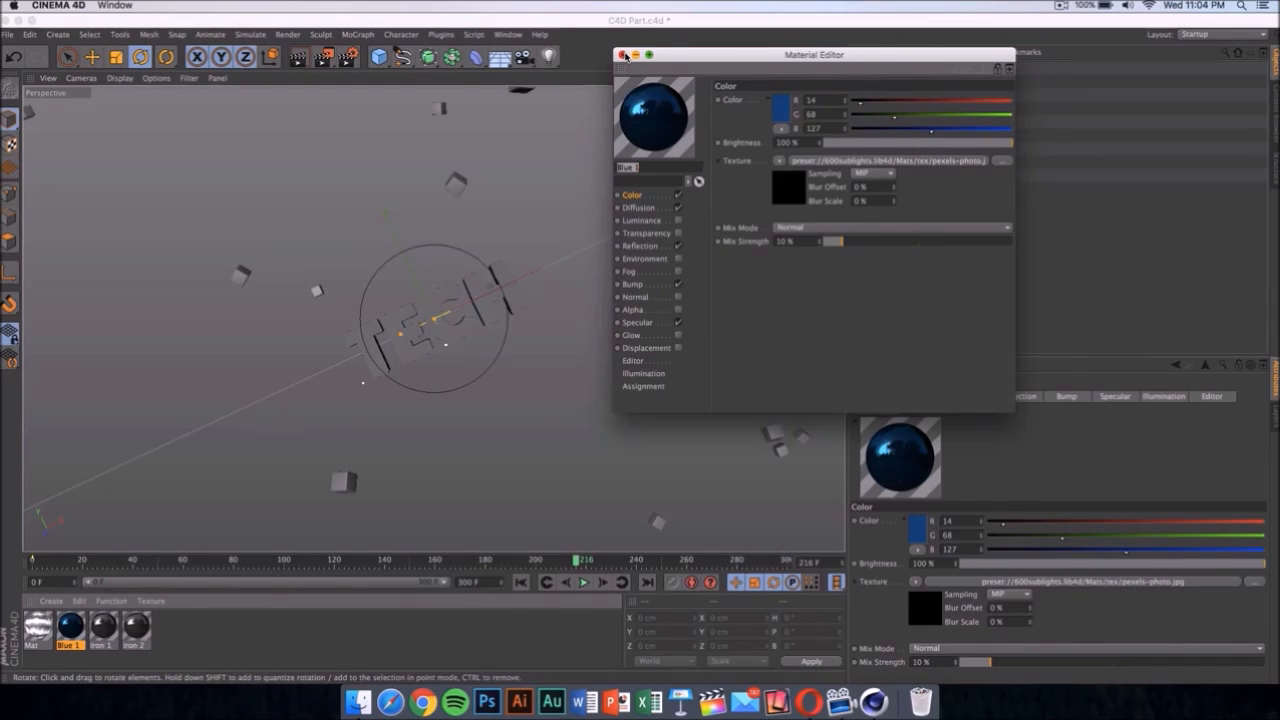
pyautogui.click(621, 54)
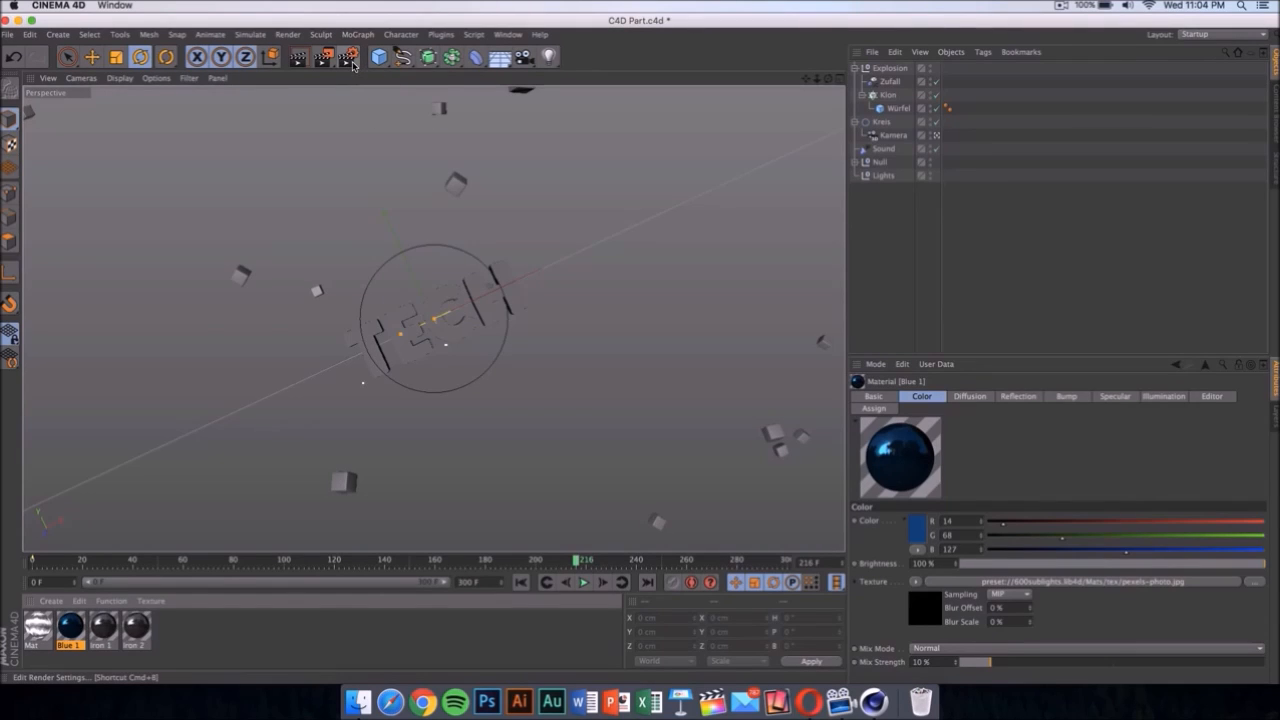
pyautogui.moveTo(349, 57)
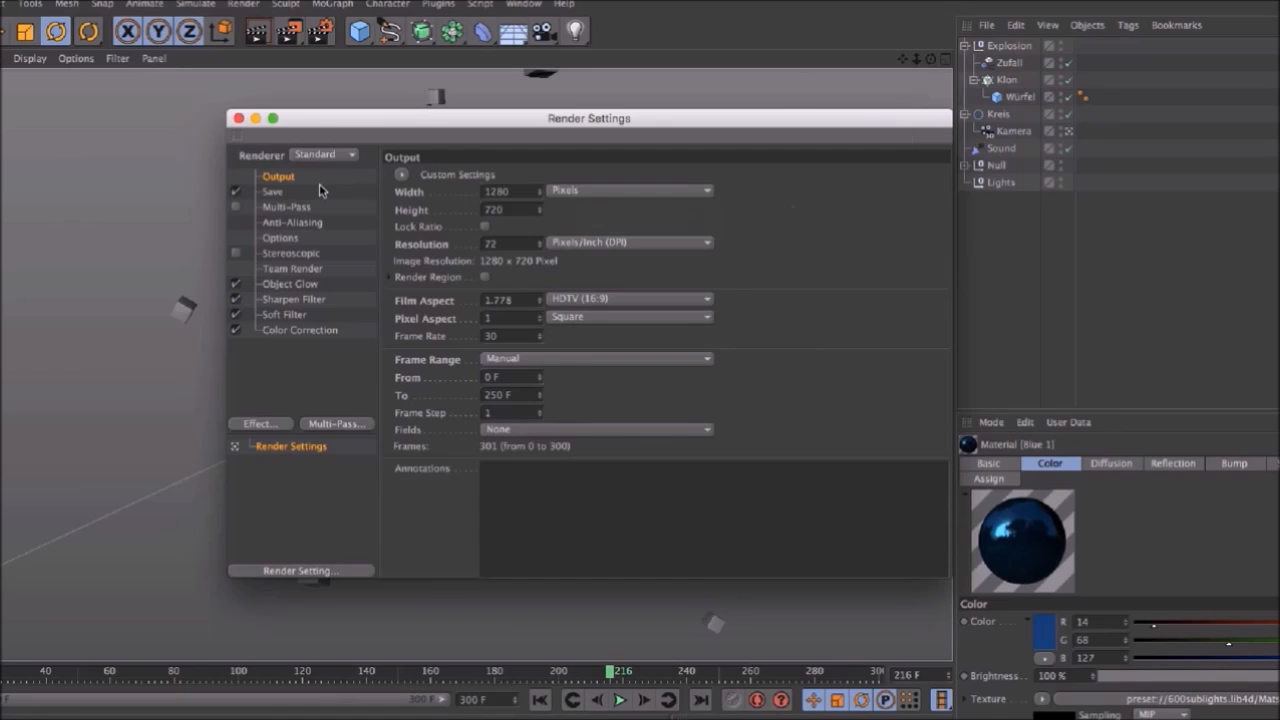
pyautogui.click(272, 191)
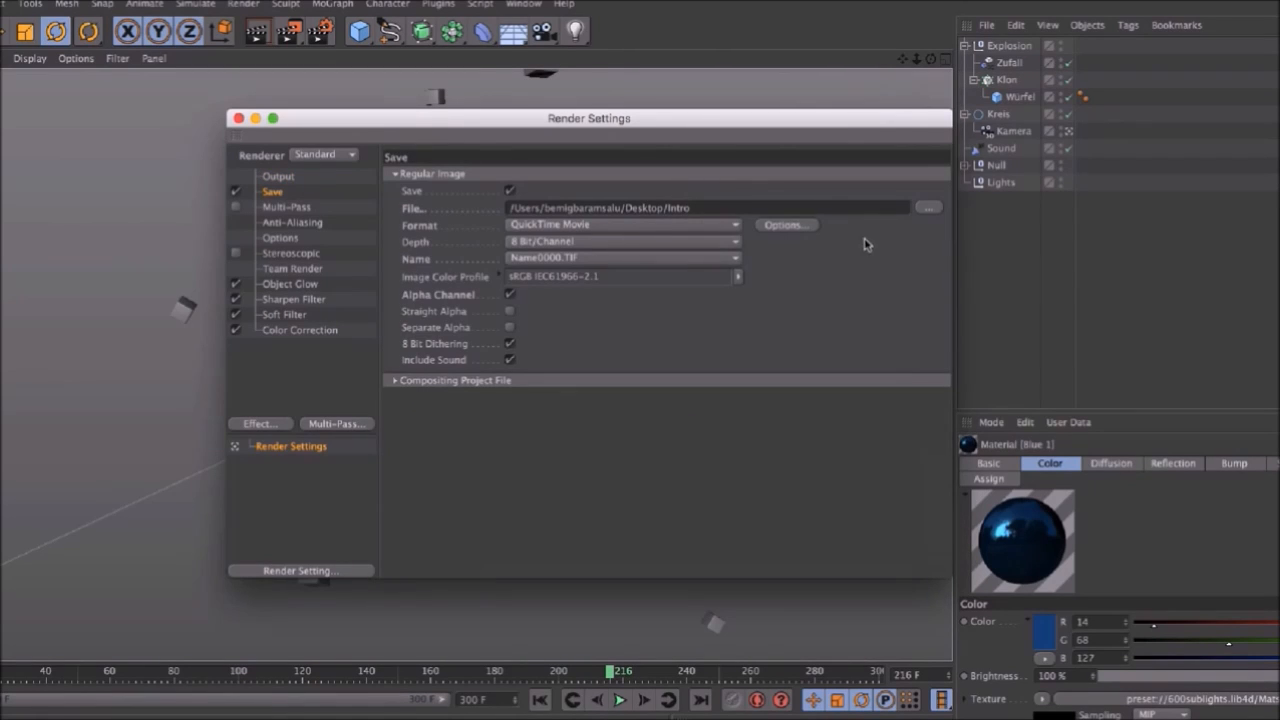
# - Save the render as Intro on the Desktop in QuickTime Movie format, then close Render Settings
pyautogui.click(927, 208)
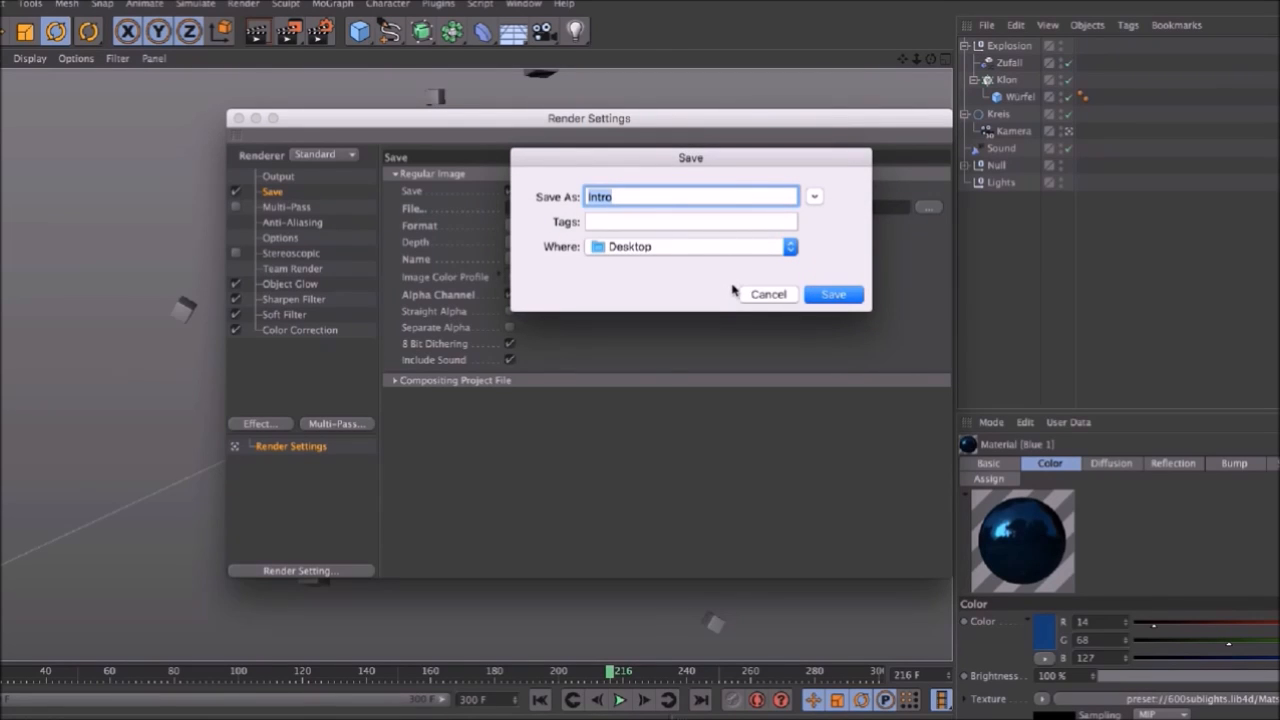
pyautogui.click(833, 294)
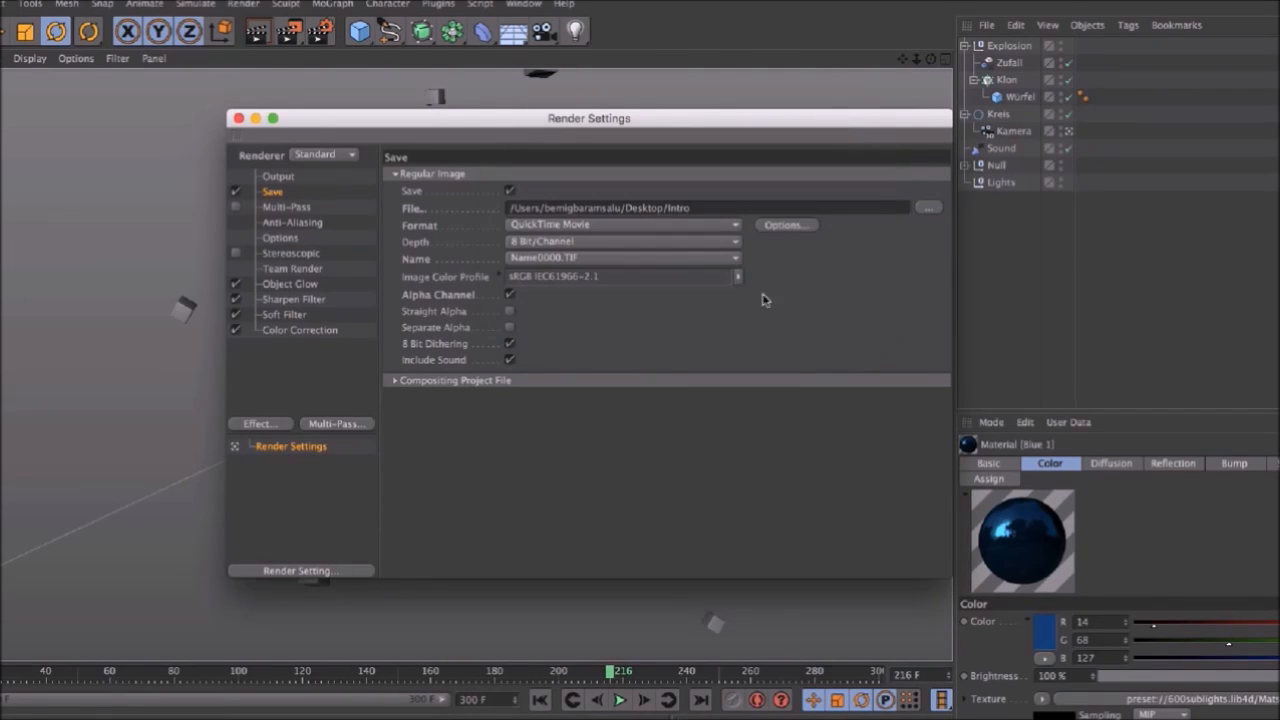
pyautogui.click(620, 224)
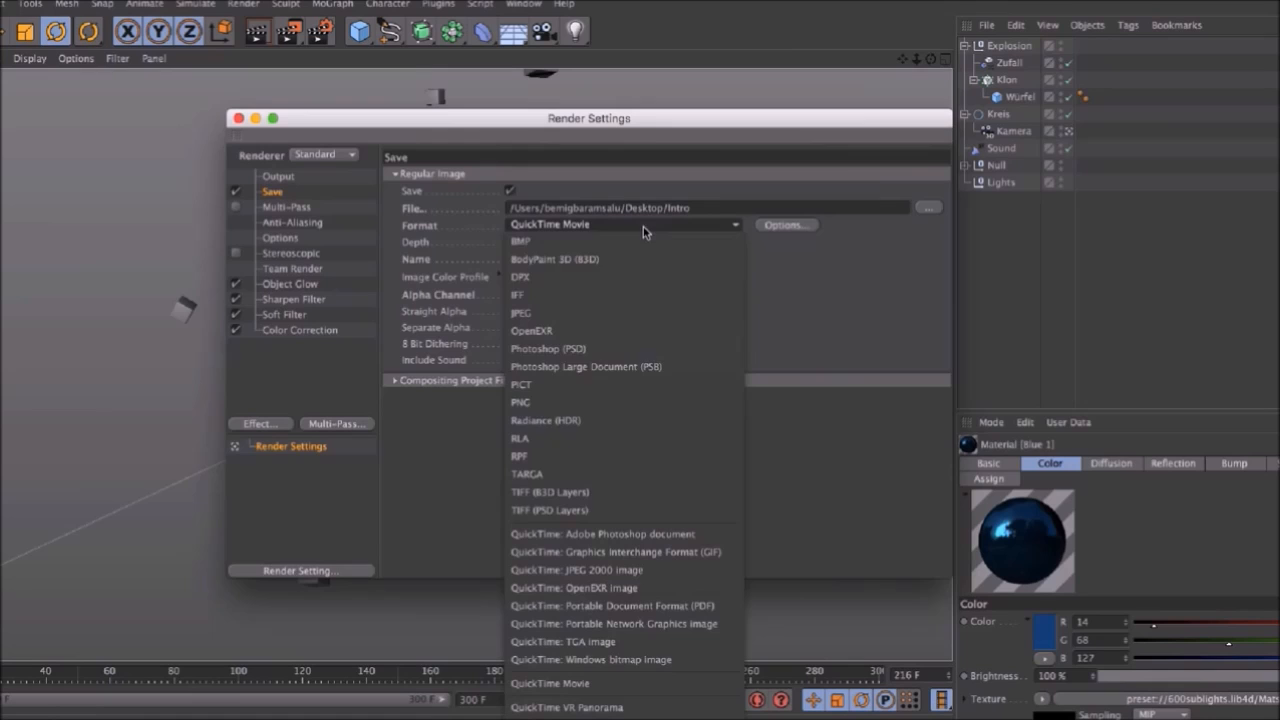
pyautogui.moveTo(636, 641)
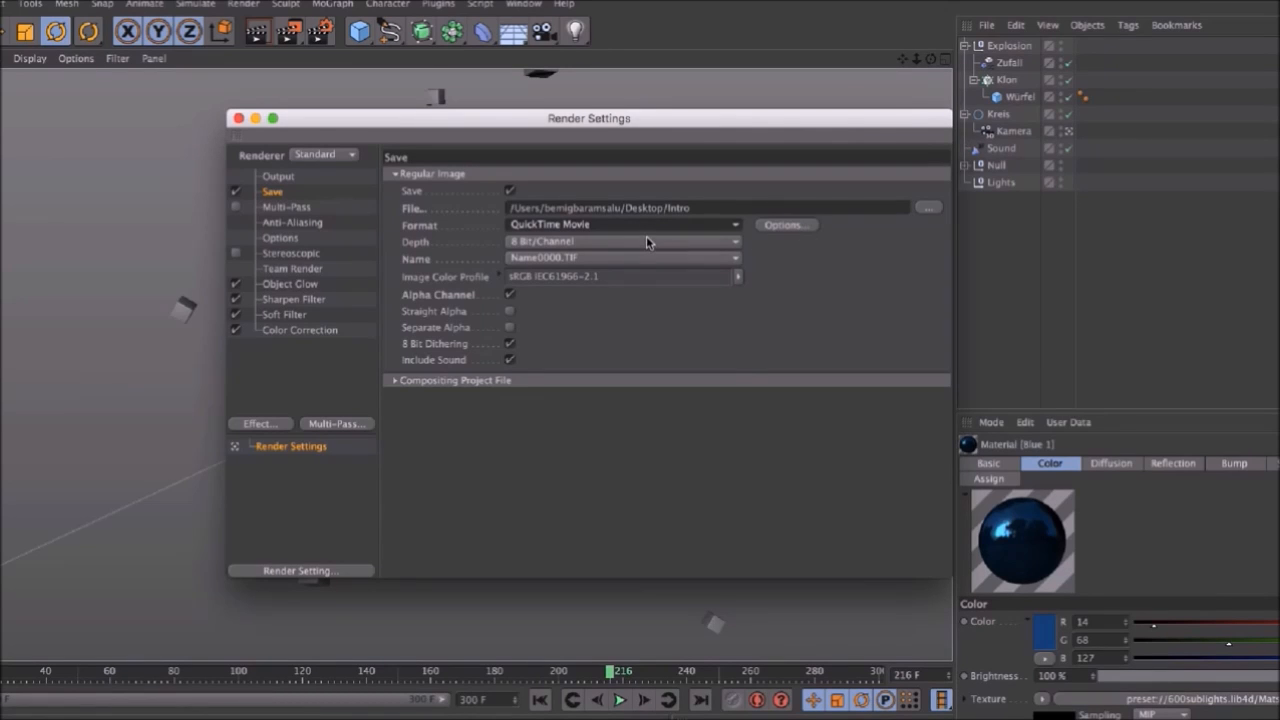
pyautogui.click(238, 118)
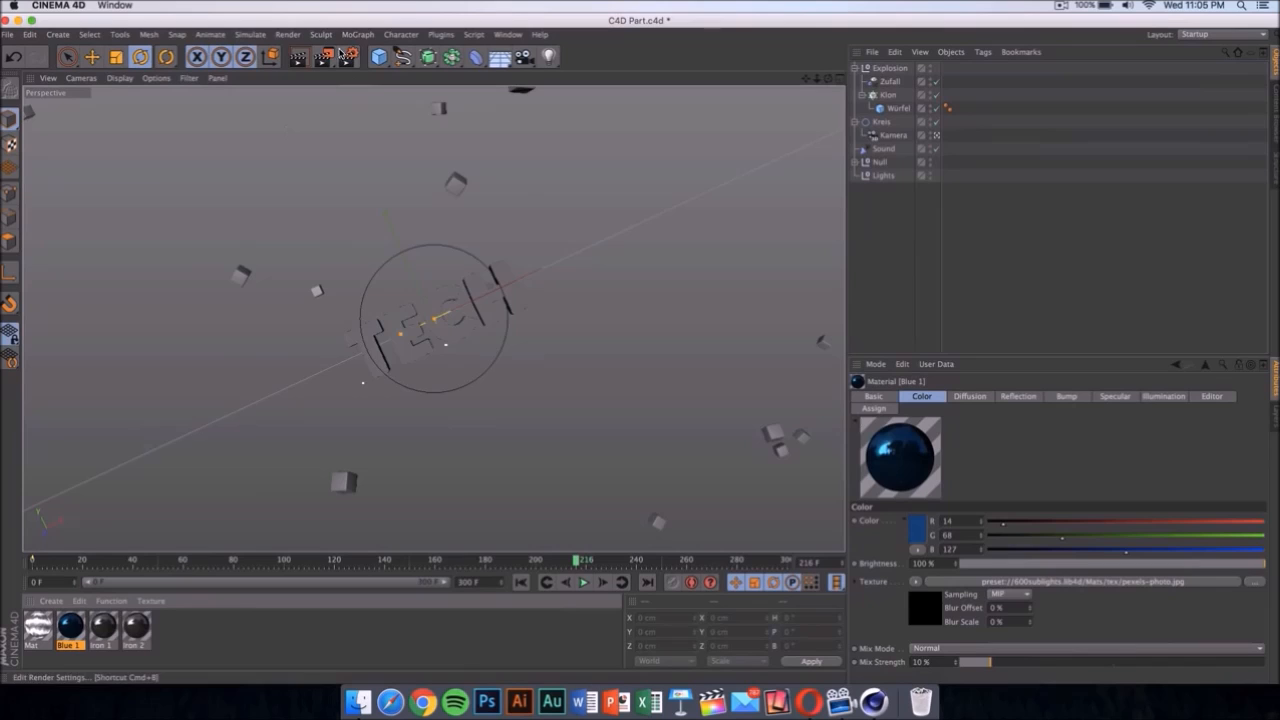
pyautogui.moveTo(325, 57)
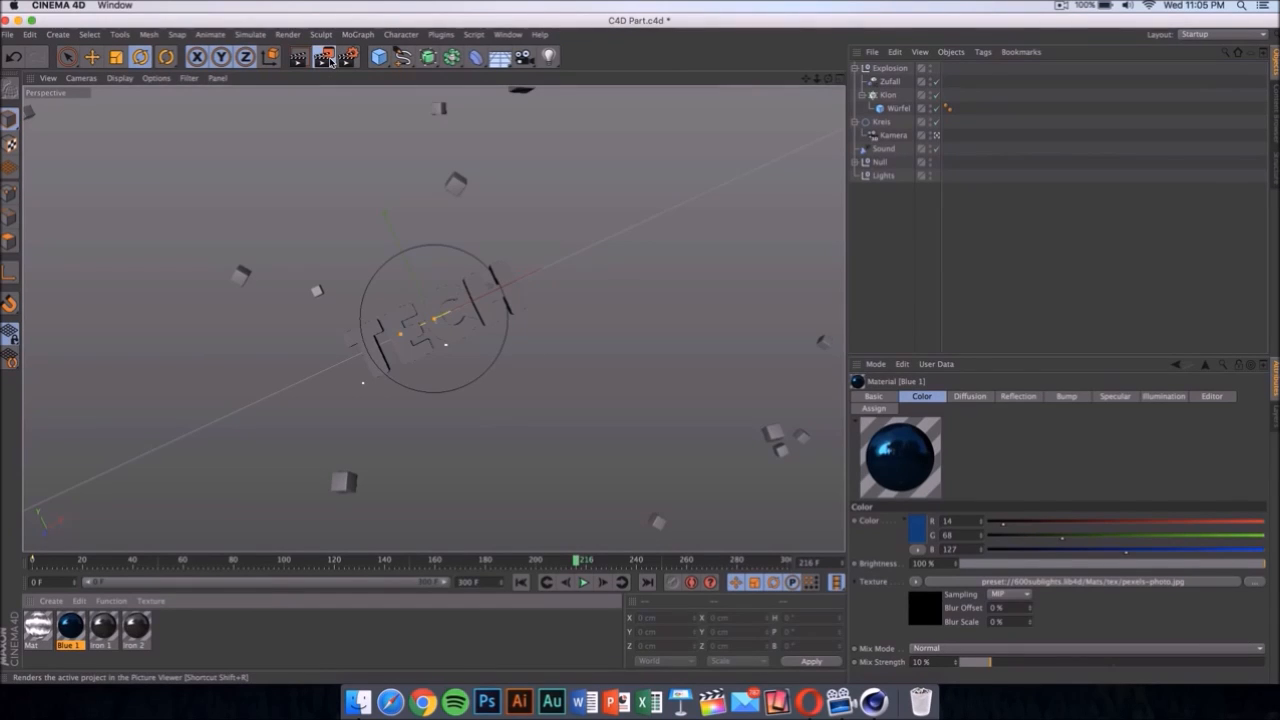
# - Render the full animation to the Picture Viewer, dismiss the asset warning, and keep it rendering in the background
pyautogui.click(325, 57)
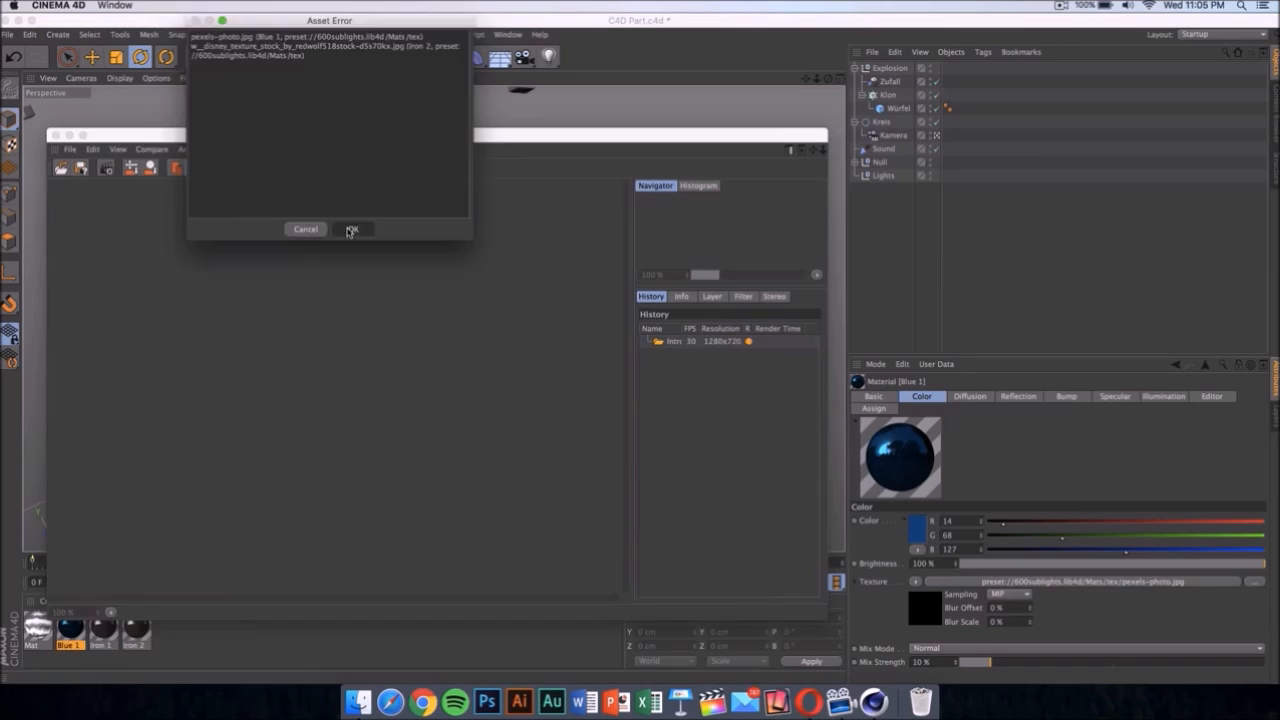
pyautogui.click(351, 229)
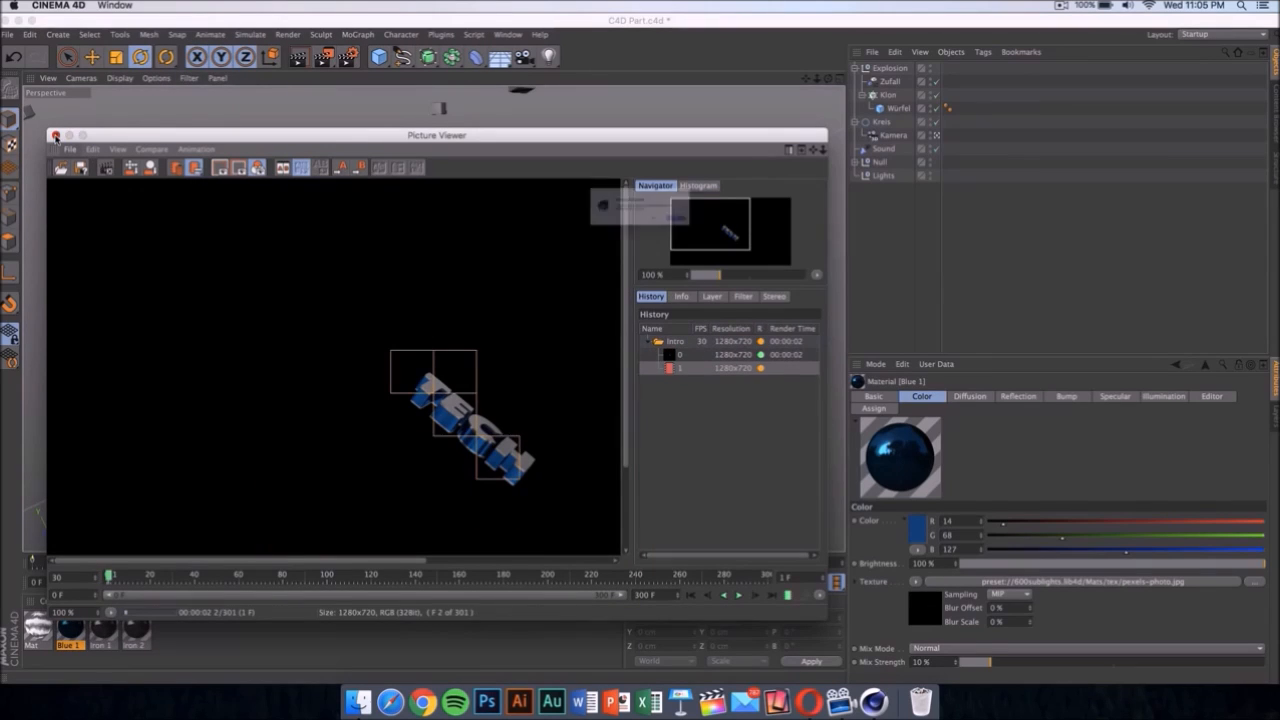
pyautogui.click(56, 135)
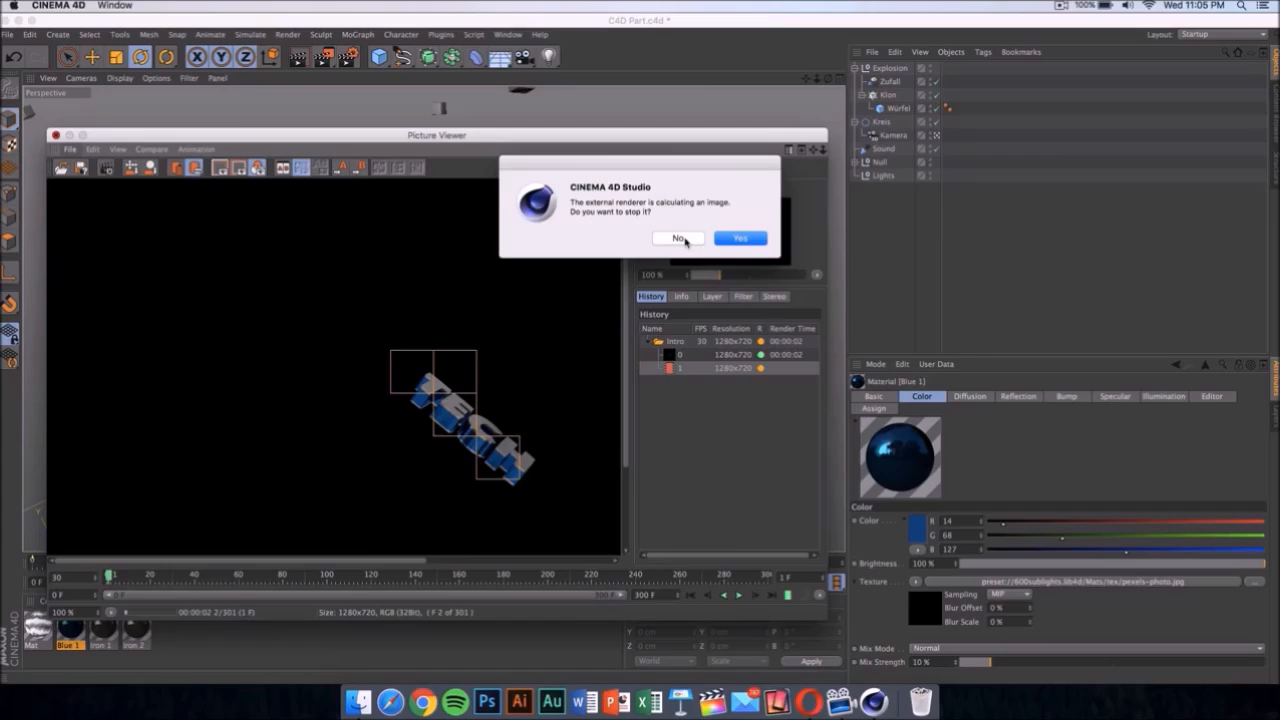
pyautogui.click(678, 238)
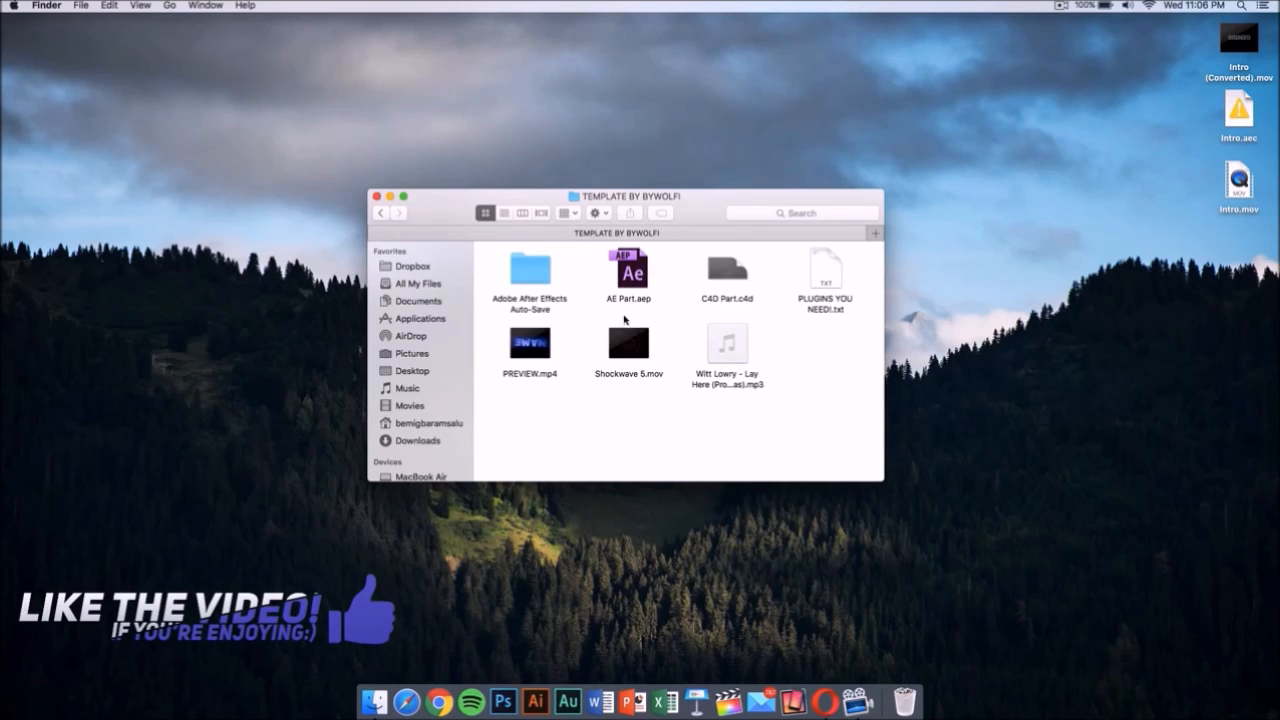
pyautogui.moveTo(635, 280)
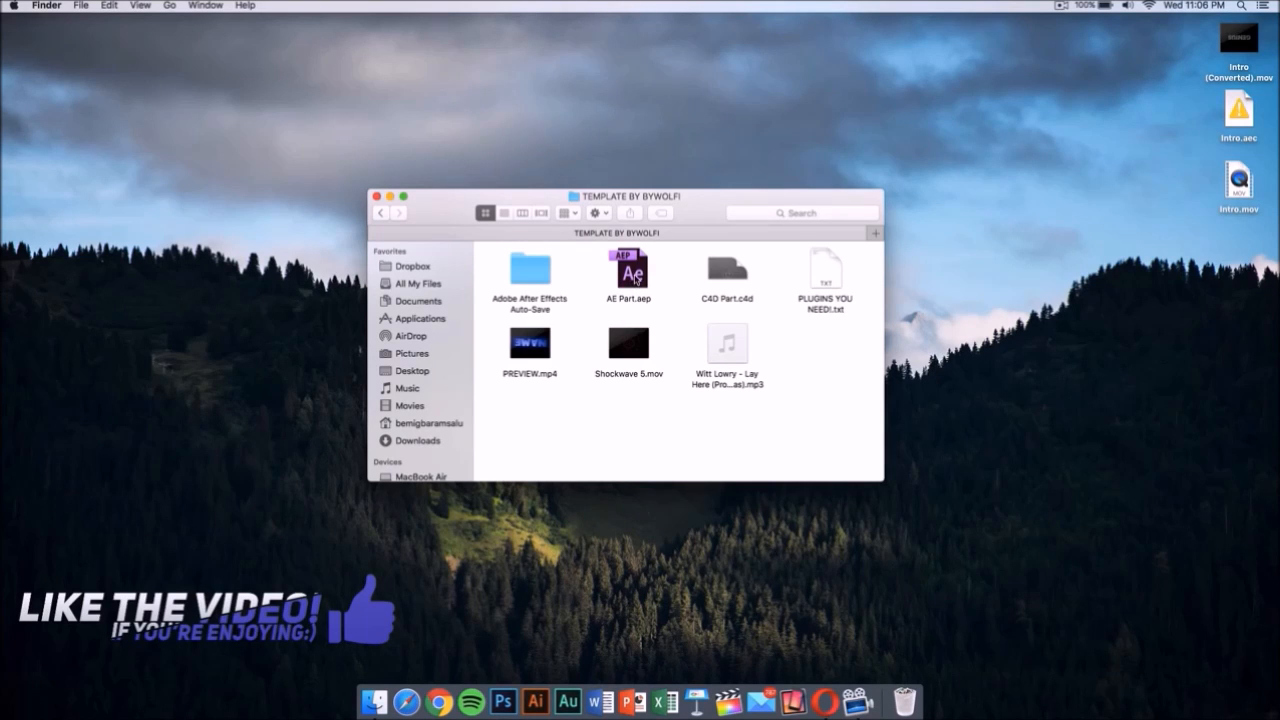
# - Open AE Part.aep from the TEMPLATE BY BYWOLFI folder in After Effects
pyautogui.click(629, 270)
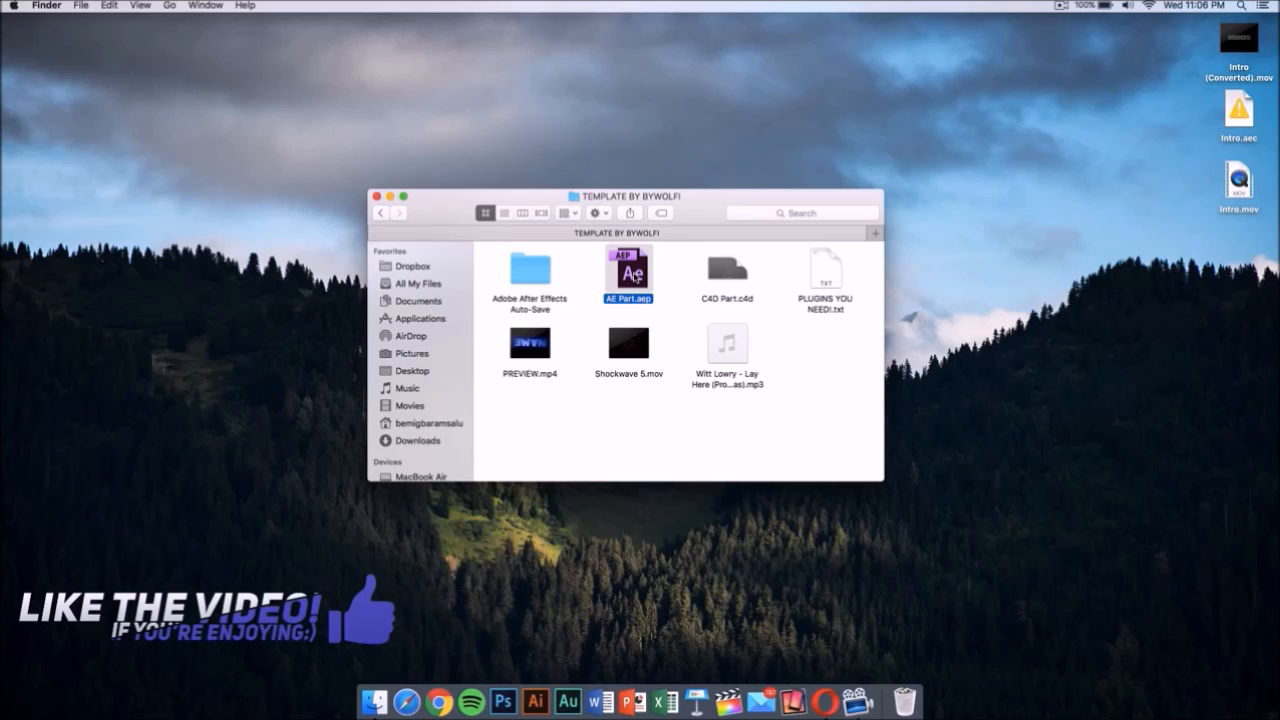
pyautogui.moveTo(632, 278)
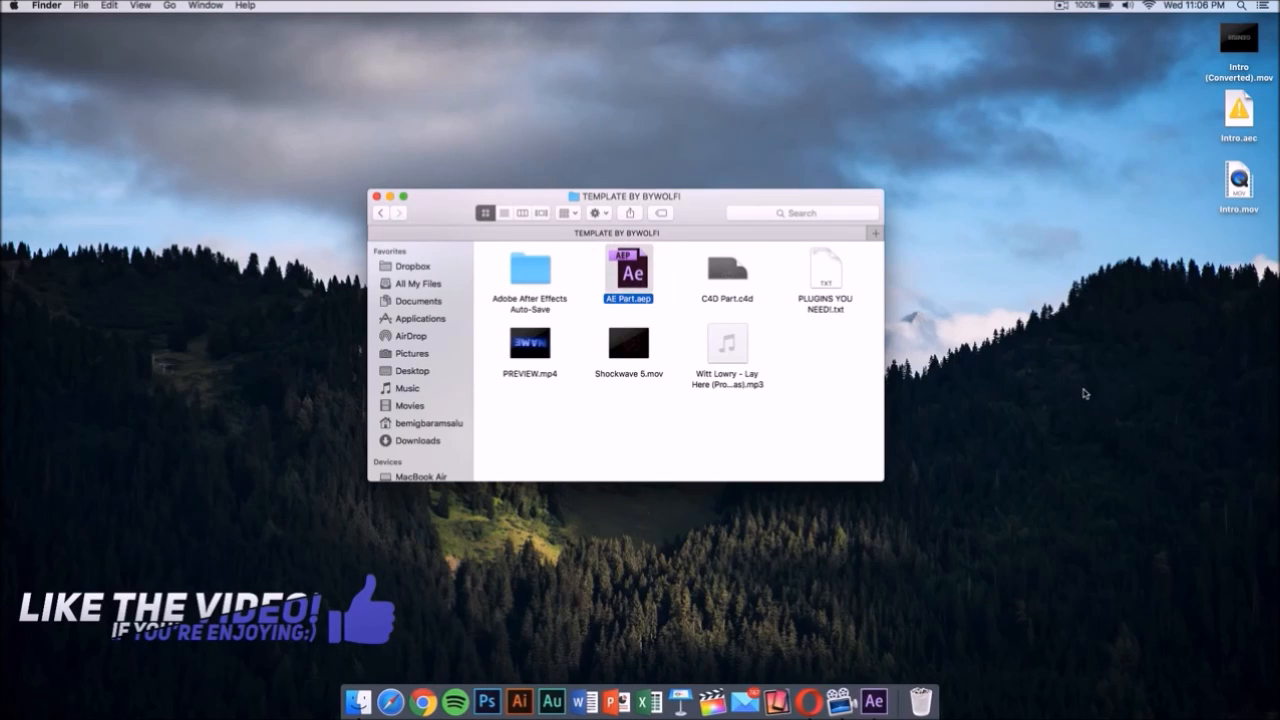
pyautogui.doubleClick(628, 272)
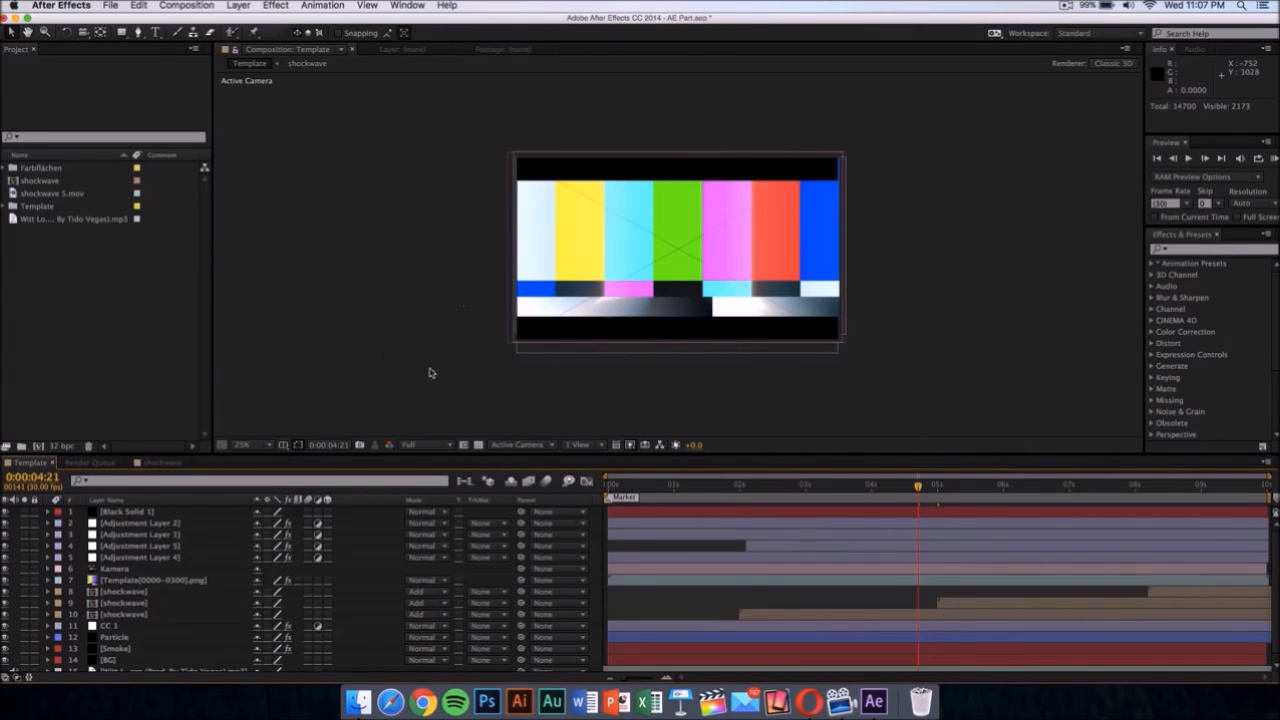
pyautogui.moveTo(447, 312)
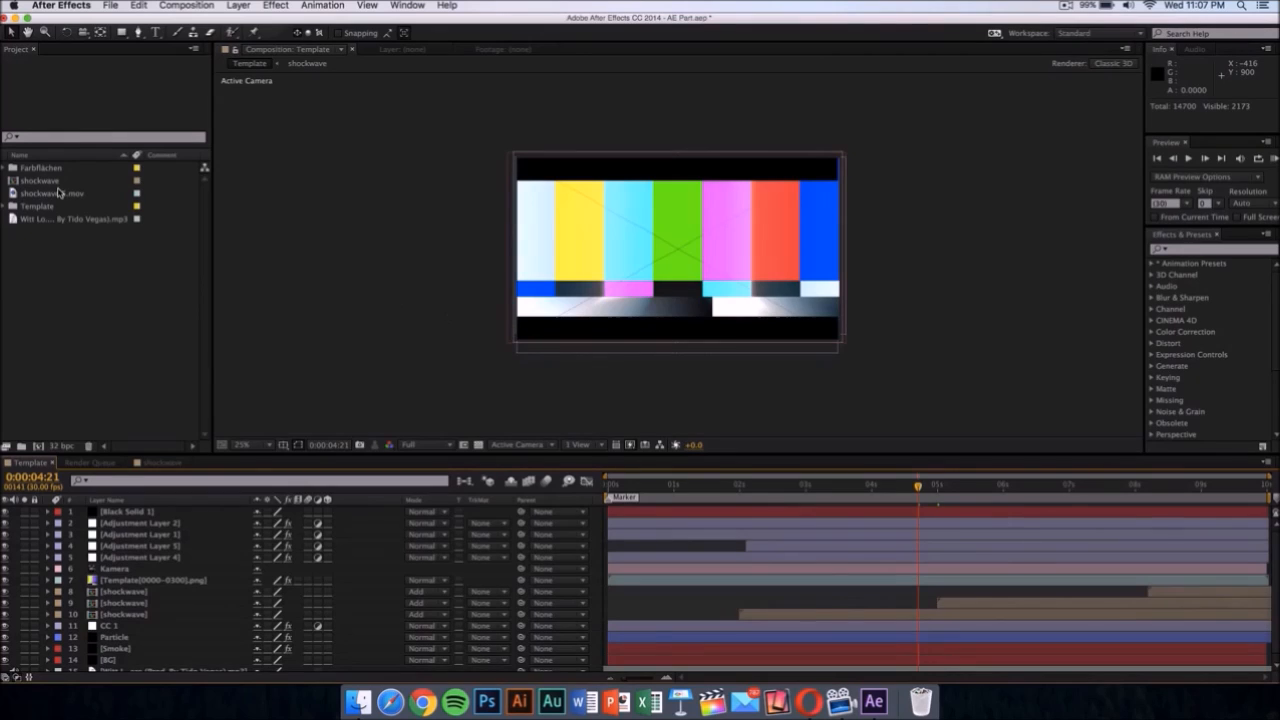
# - Expand the Template folder to reveal the Template composition and Template[0000-0300].png sequence
pyautogui.click(7, 206)
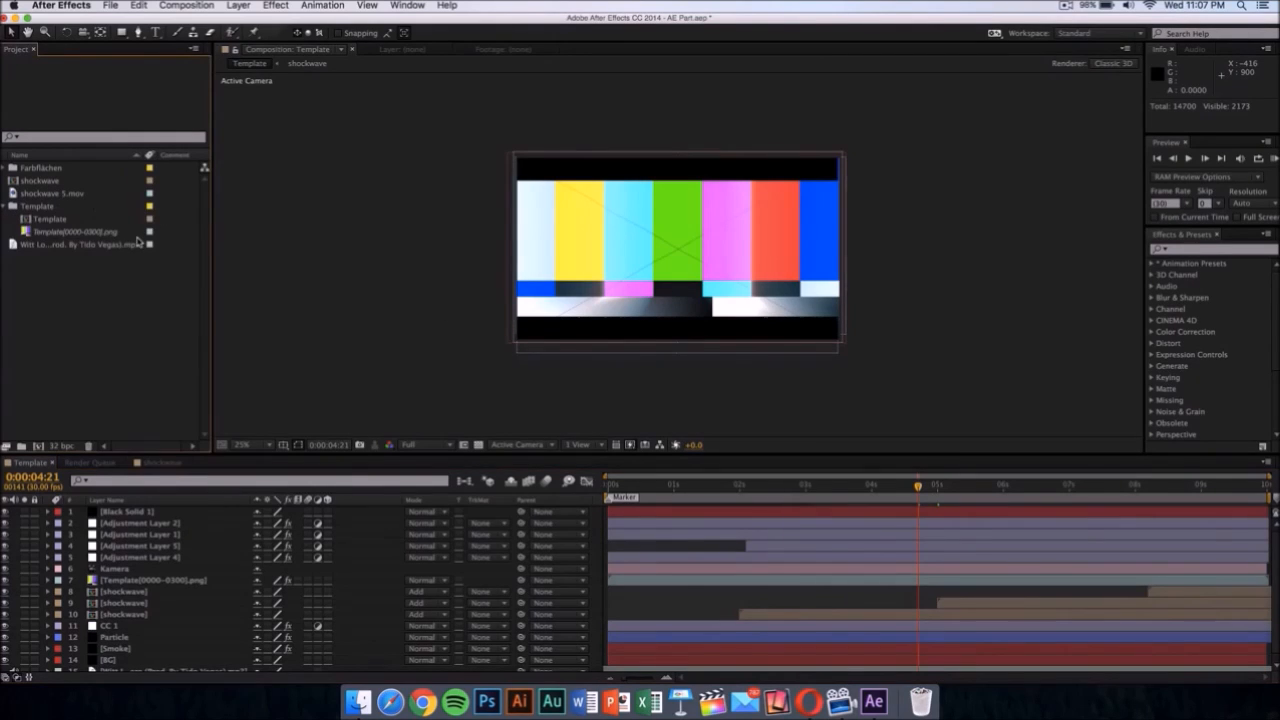
pyautogui.moveTo(116, 247)
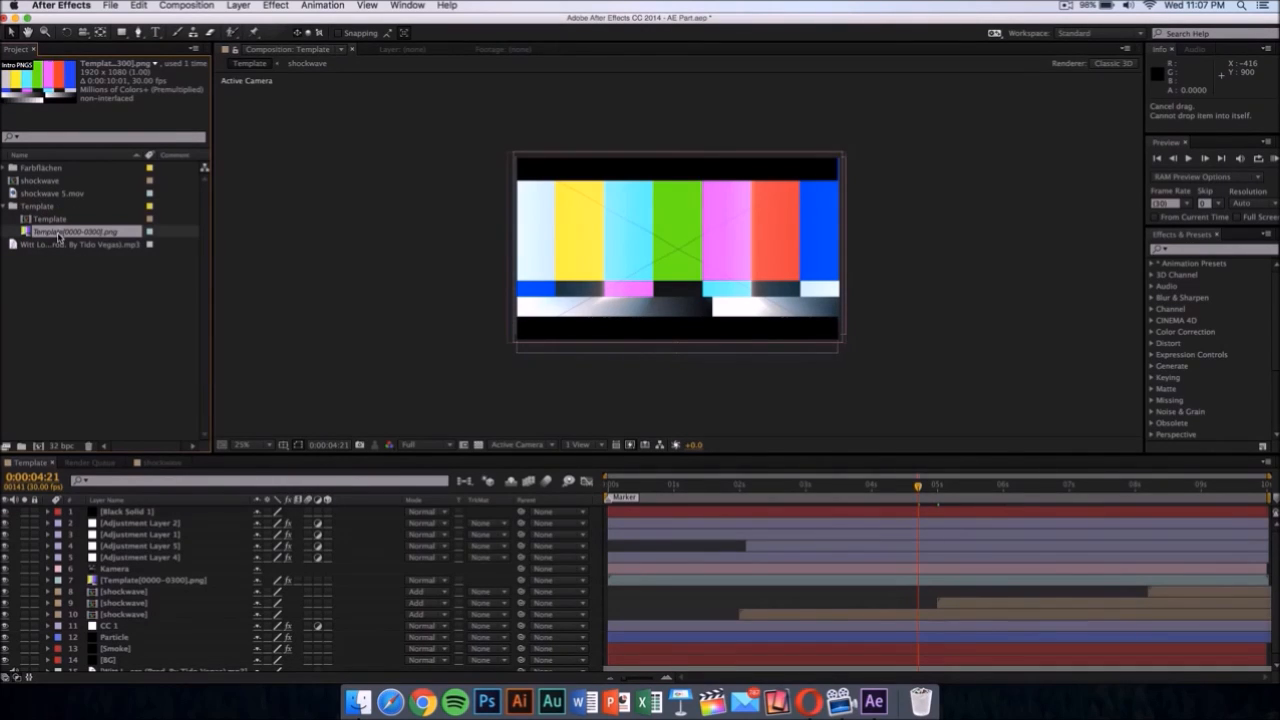
# - Replace the Template[0000-0300].png placeholder footage with Intro (Converted).mov from the Desktop
pyautogui.rightClick(73, 232)
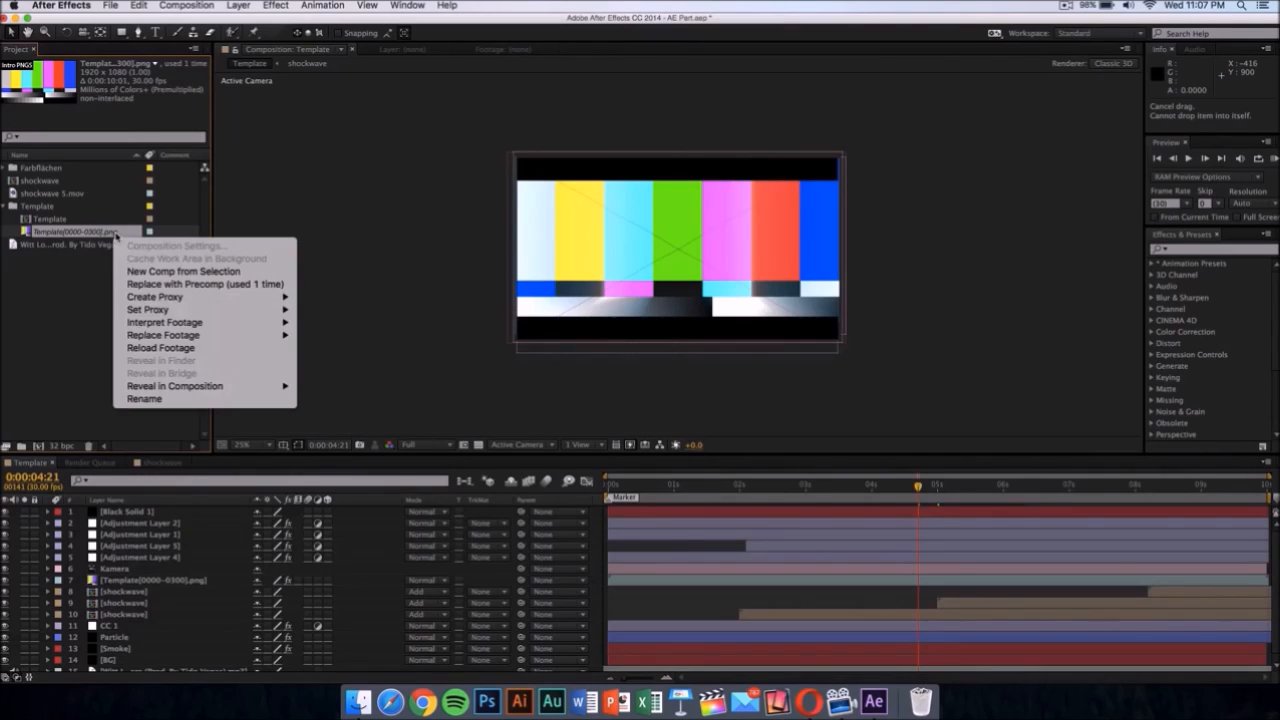
pyautogui.click(163, 335)
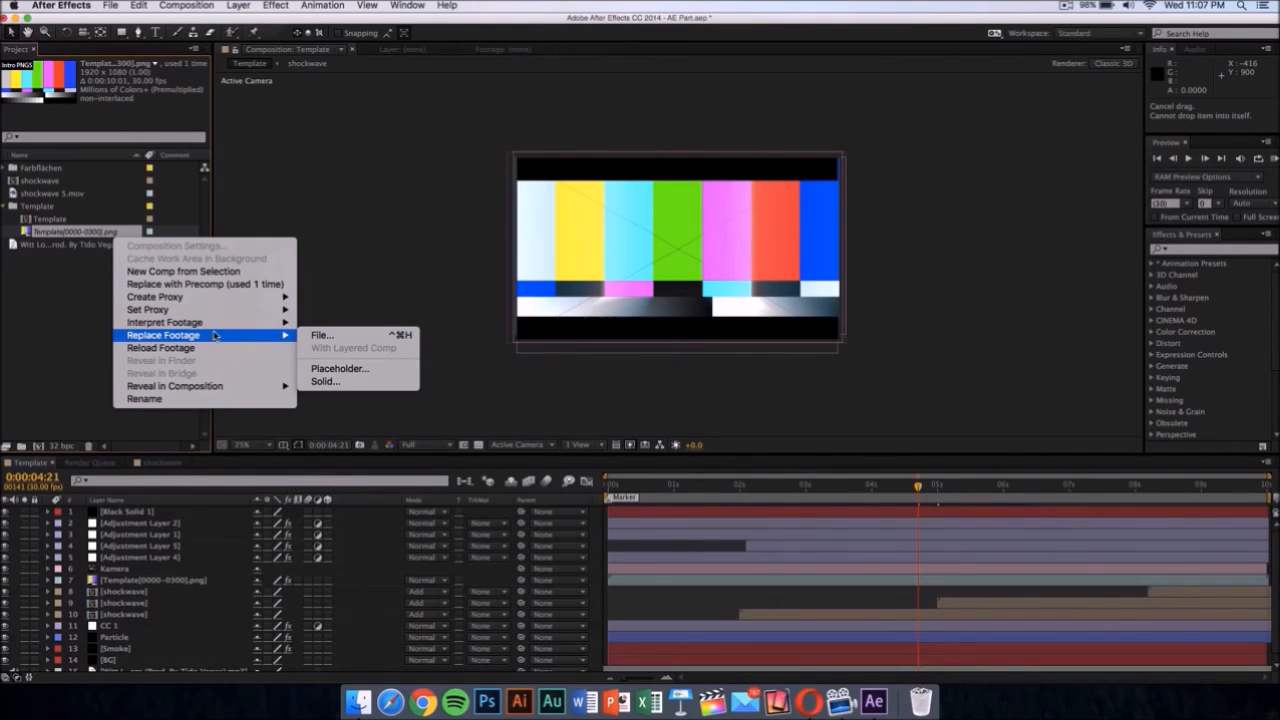
pyautogui.moveTo(322, 335)
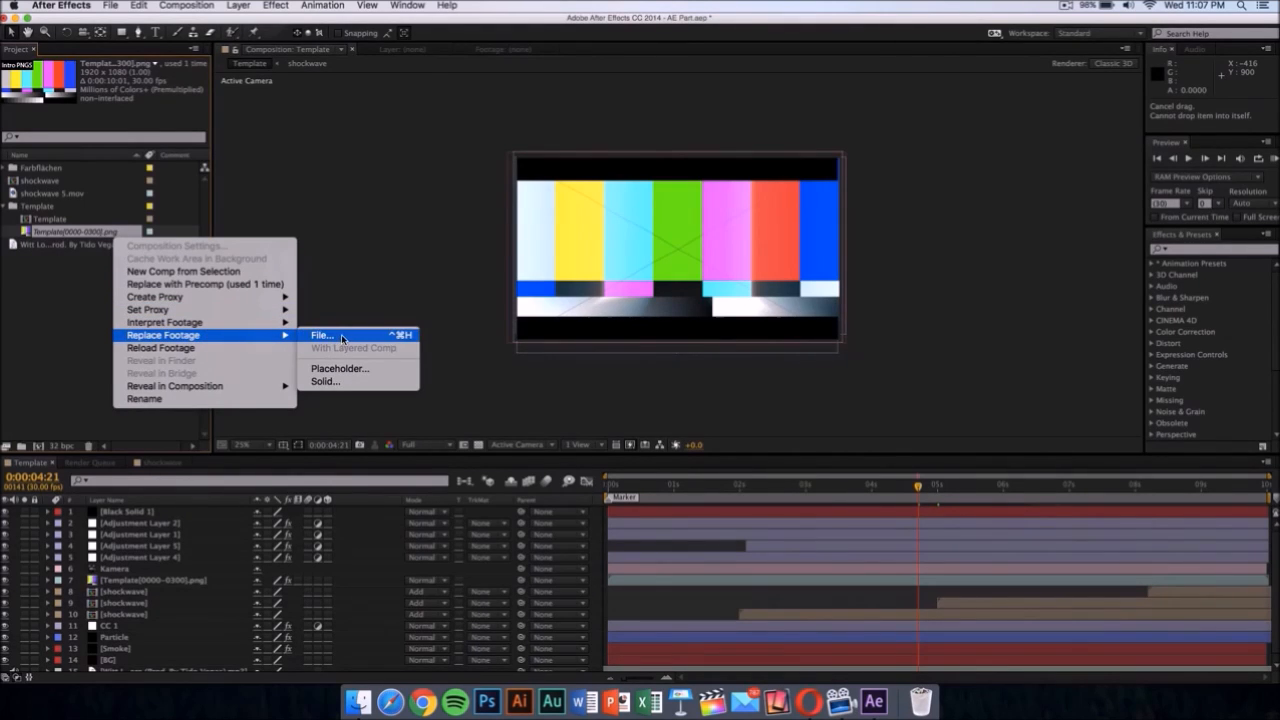
pyautogui.click(322, 335)
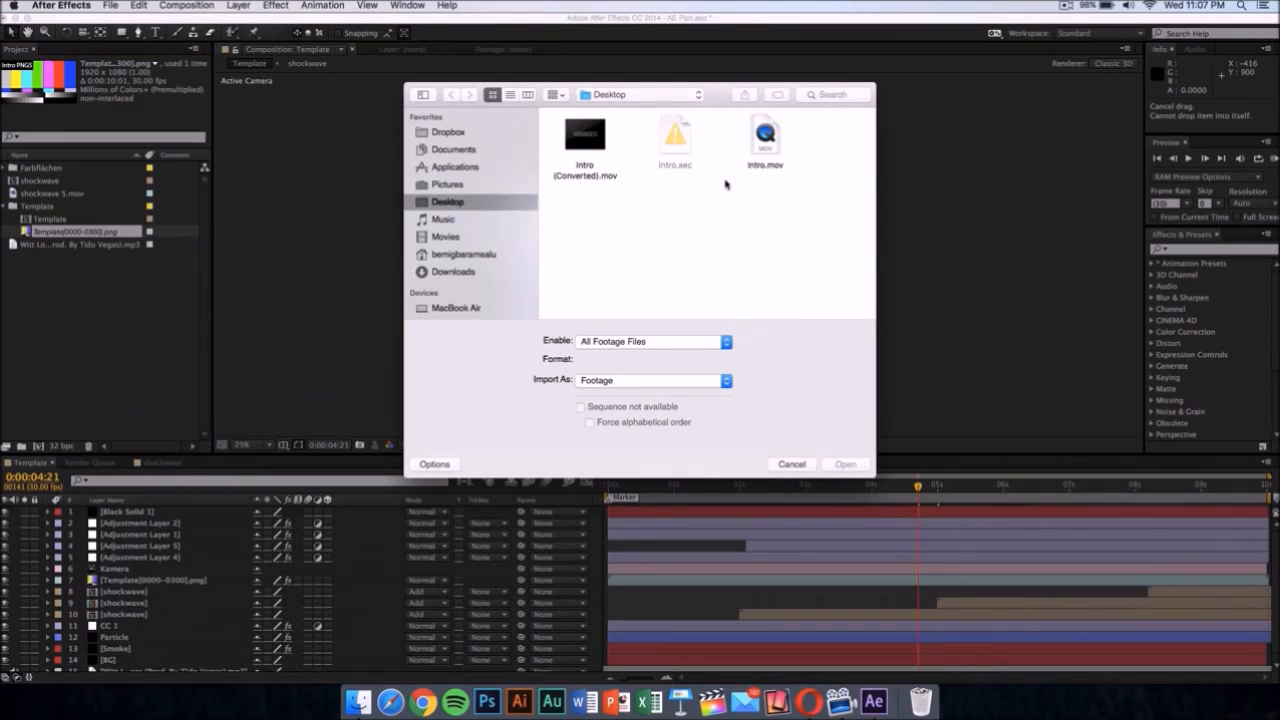
pyautogui.moveTo(740, 233)
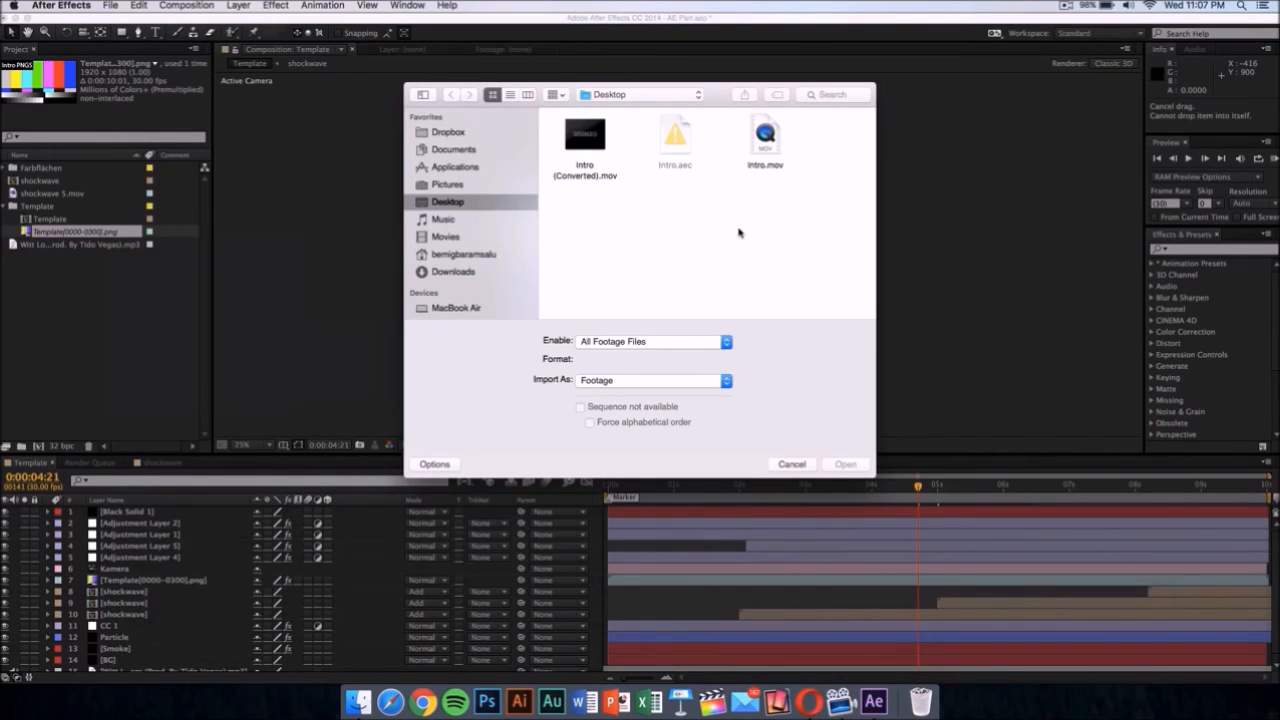
pyautogui.moveTo(600, 180)
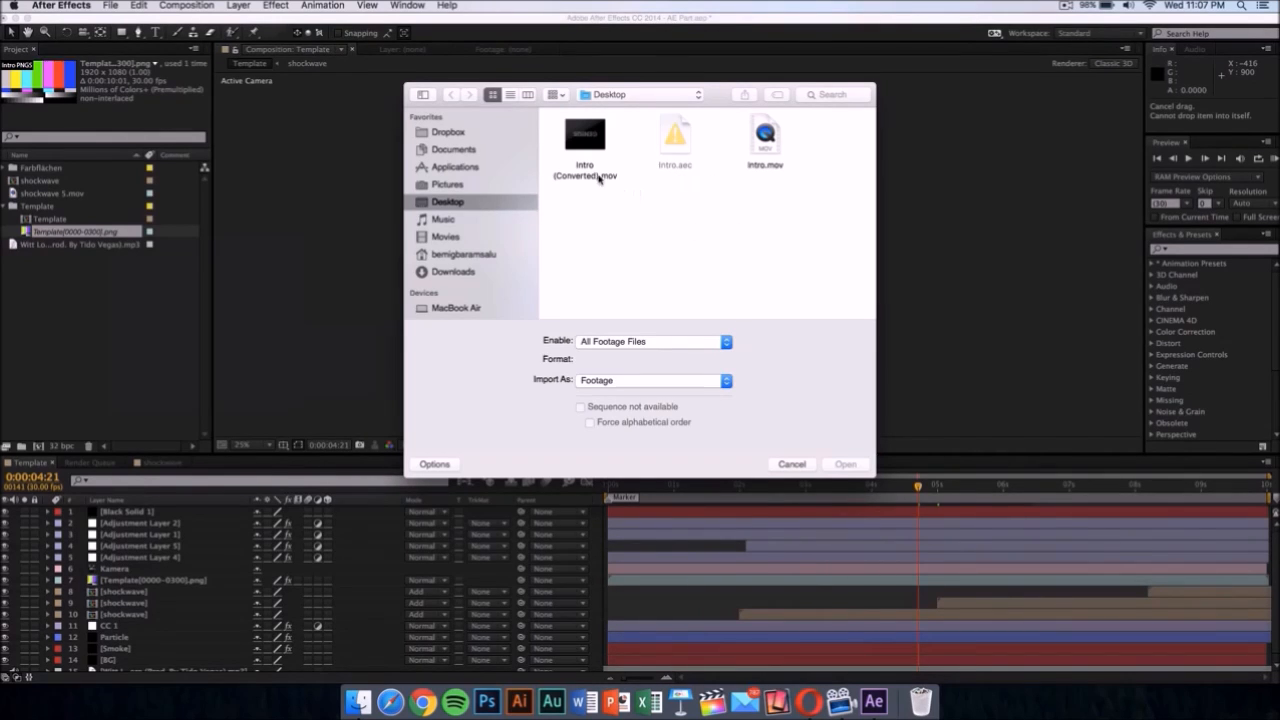
pyautogui.click(584, 140)
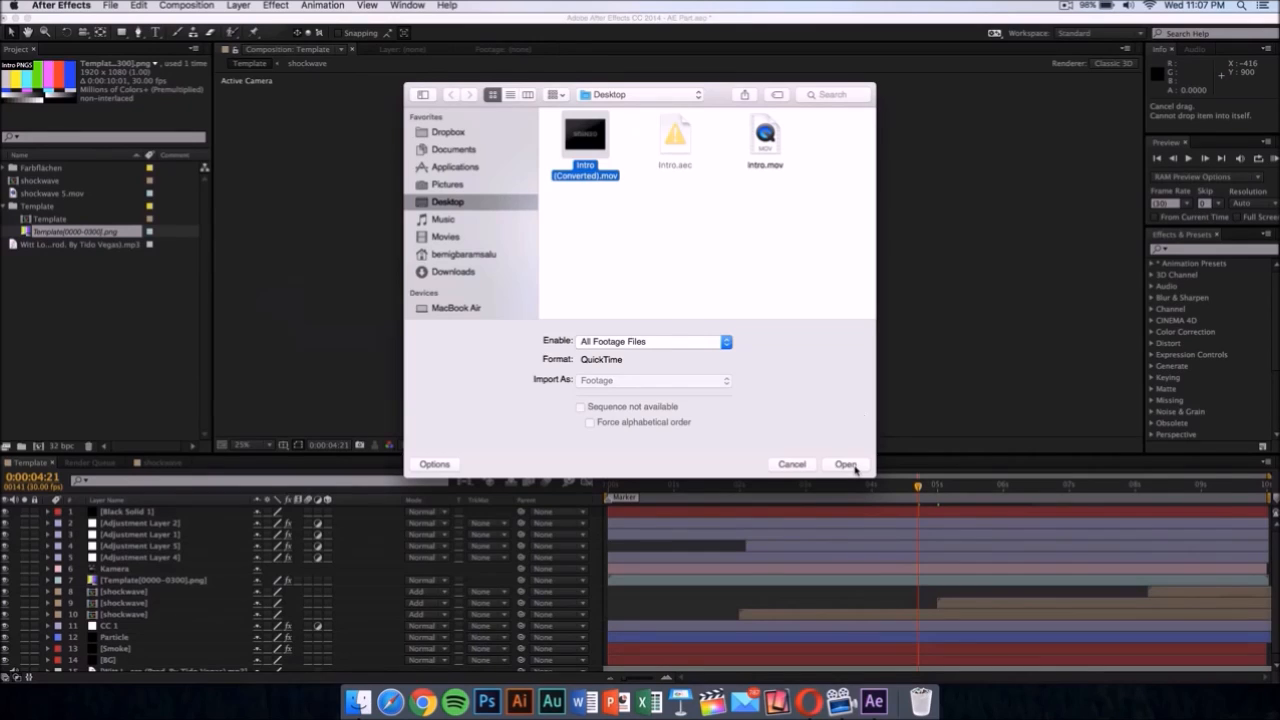
pyautogui.click(845, 464)
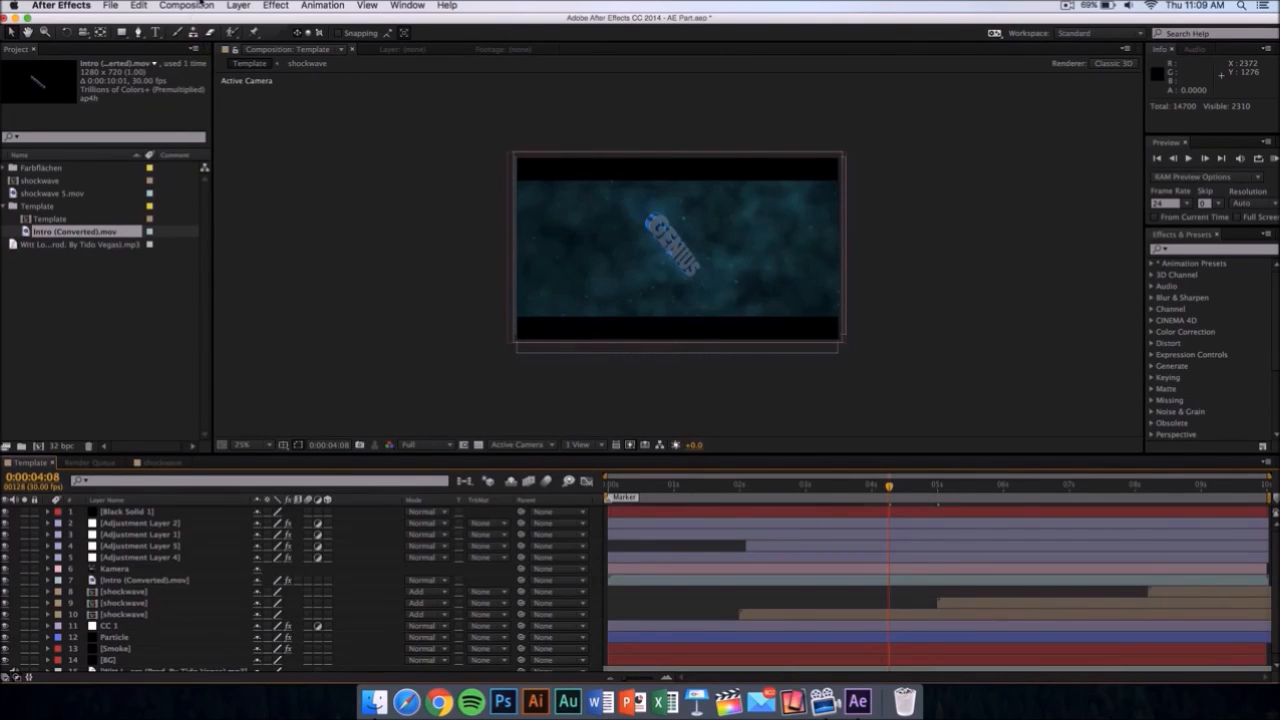
# - Add the Template composition to the Render Queue via the Composition menu
pyautogui.click(186, 5)
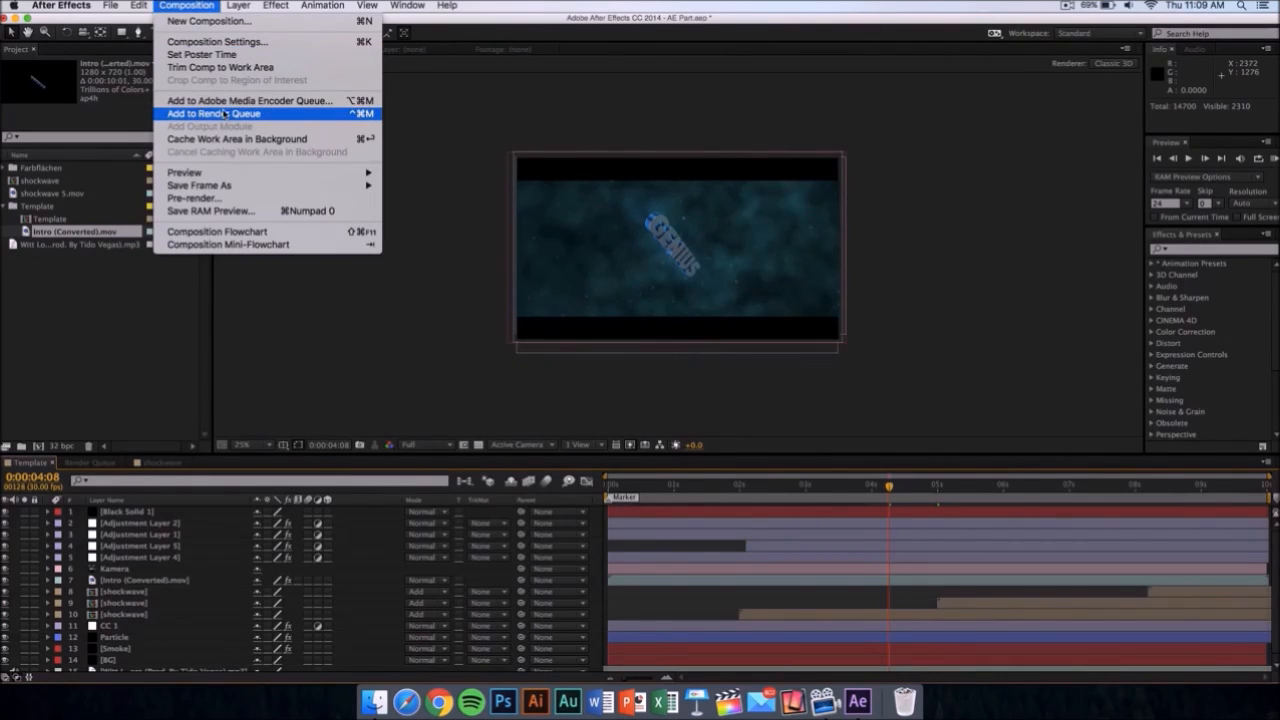
pyautogui.click(213, 113)
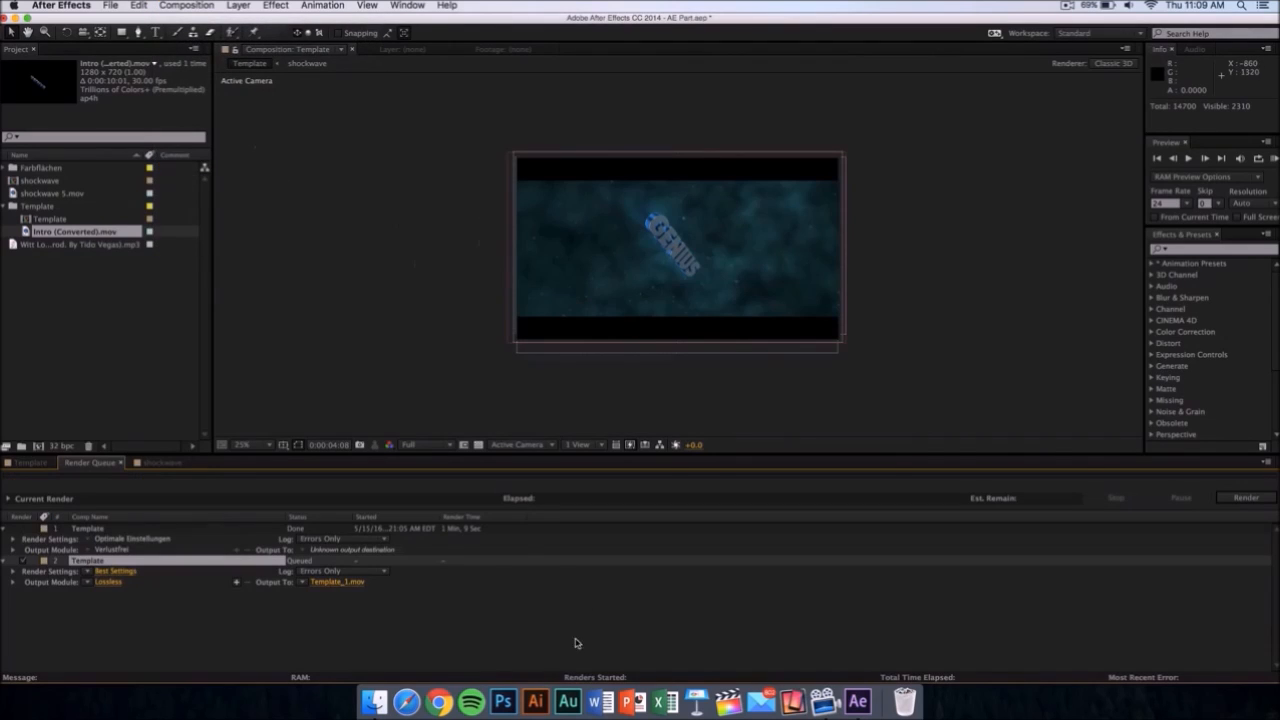
pyautogui.moveTo(432, 528)
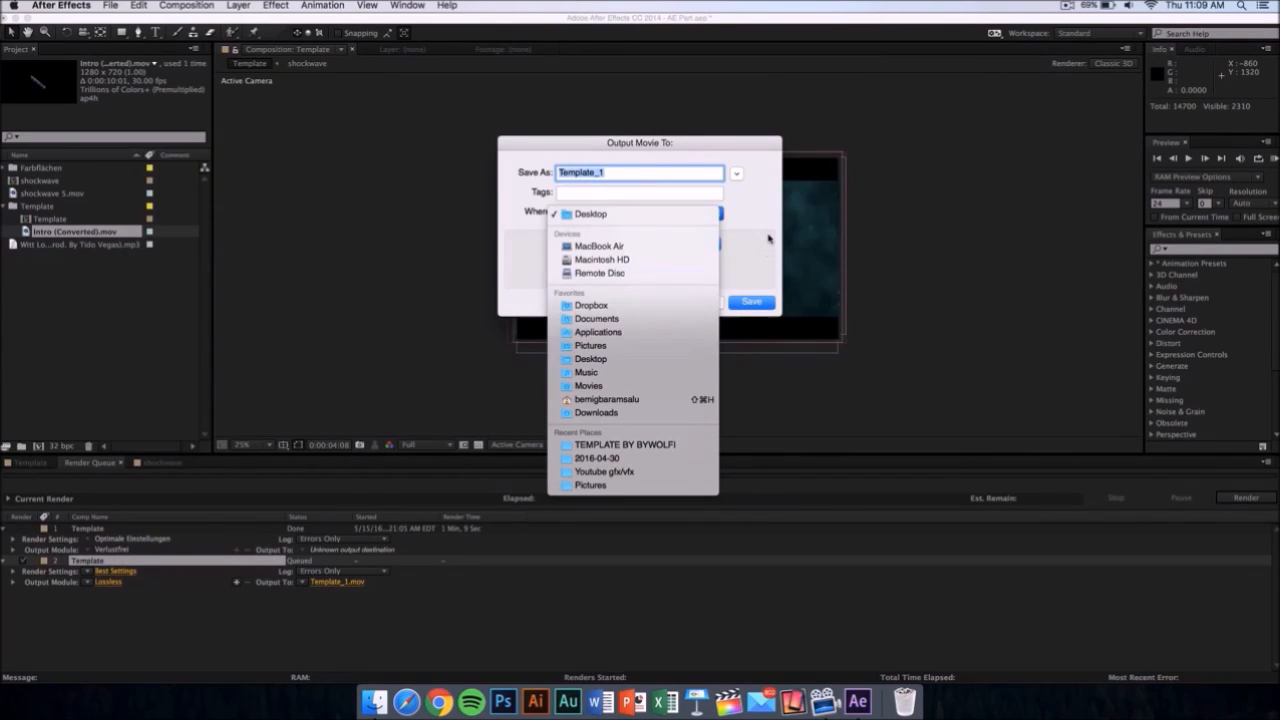
# - Save the output as Template_1.mov on the Desktop and start the render
pyautogui.click(590, 213)
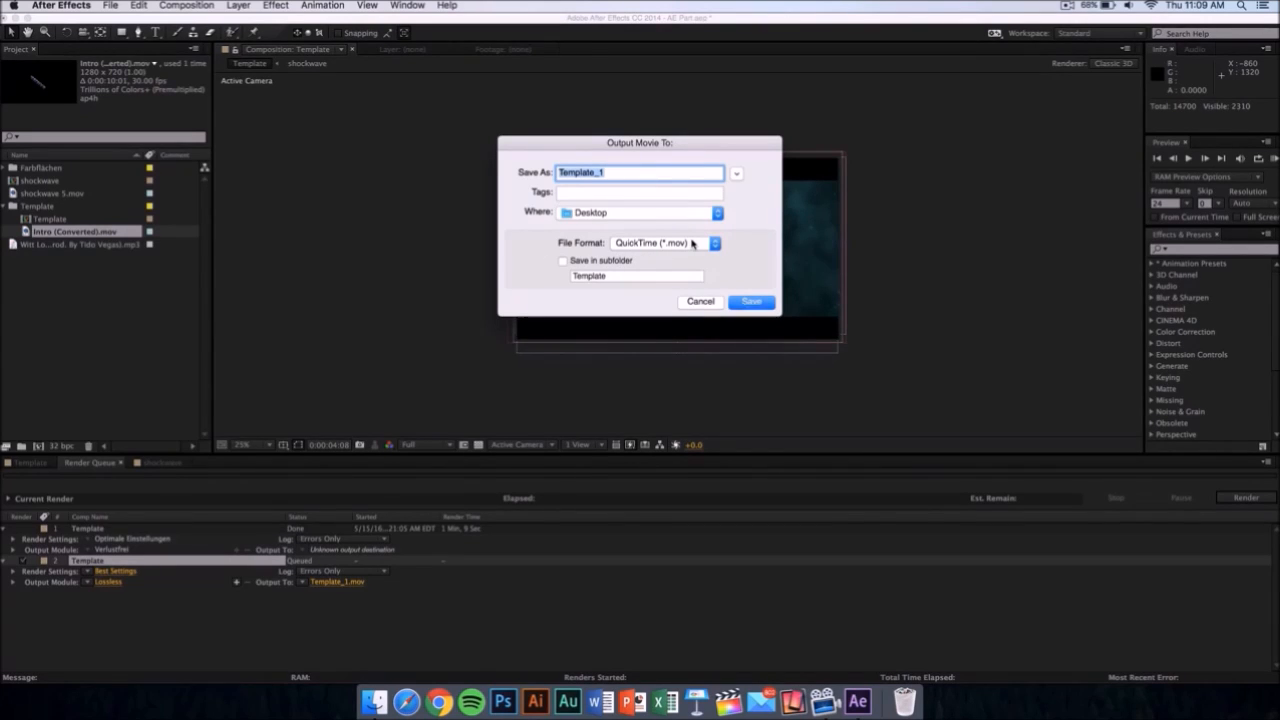
pyautogui.moveTo(659, 284)
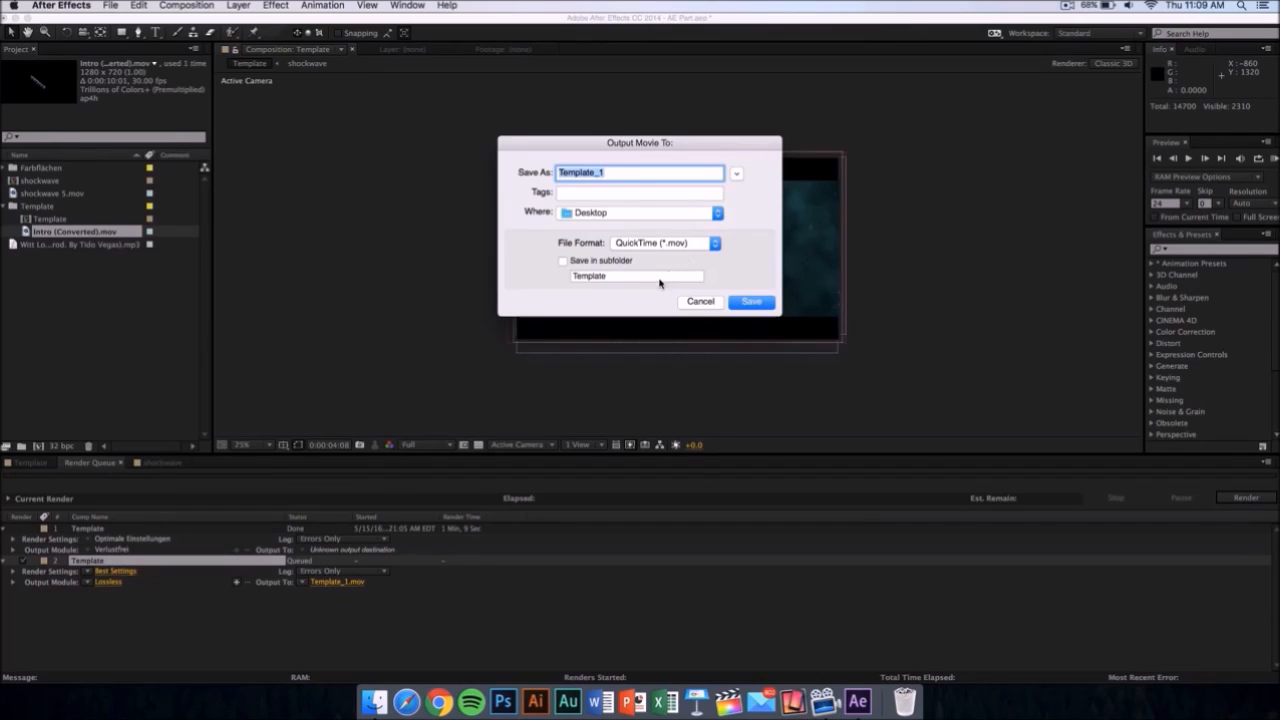
pyautogui.moveTo(670, 285)
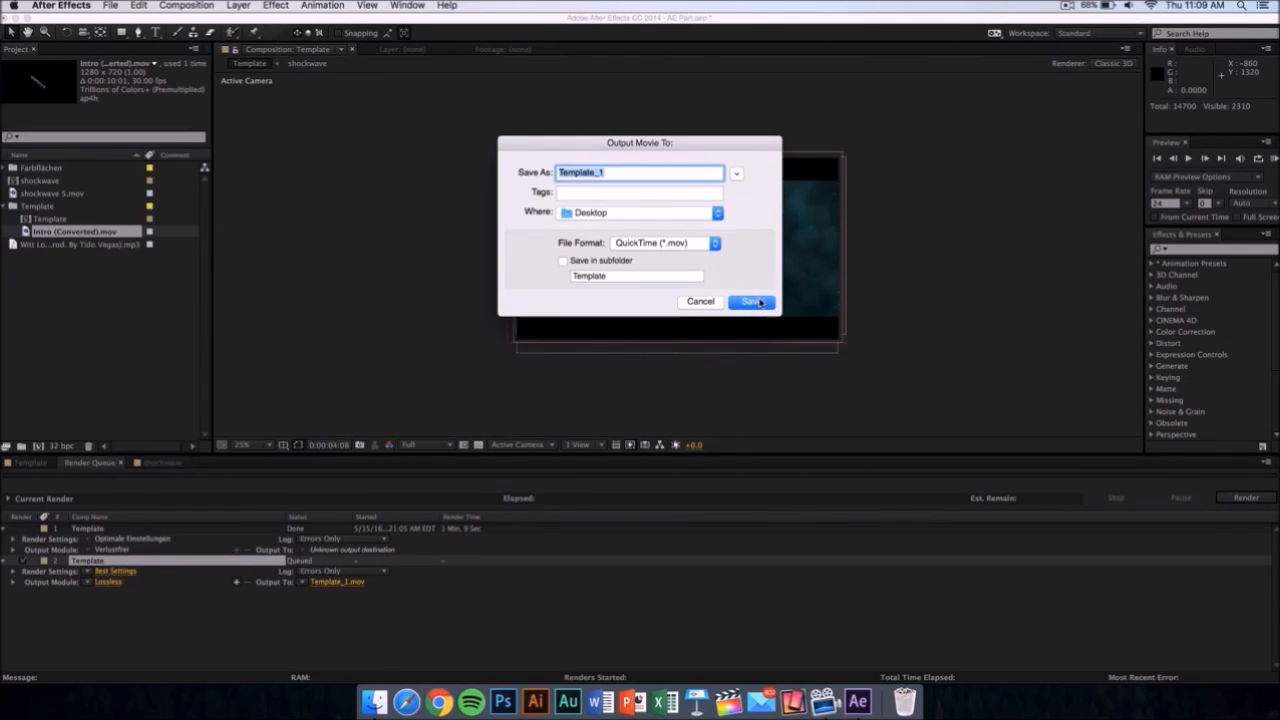
pyautogui.click(748, 301)
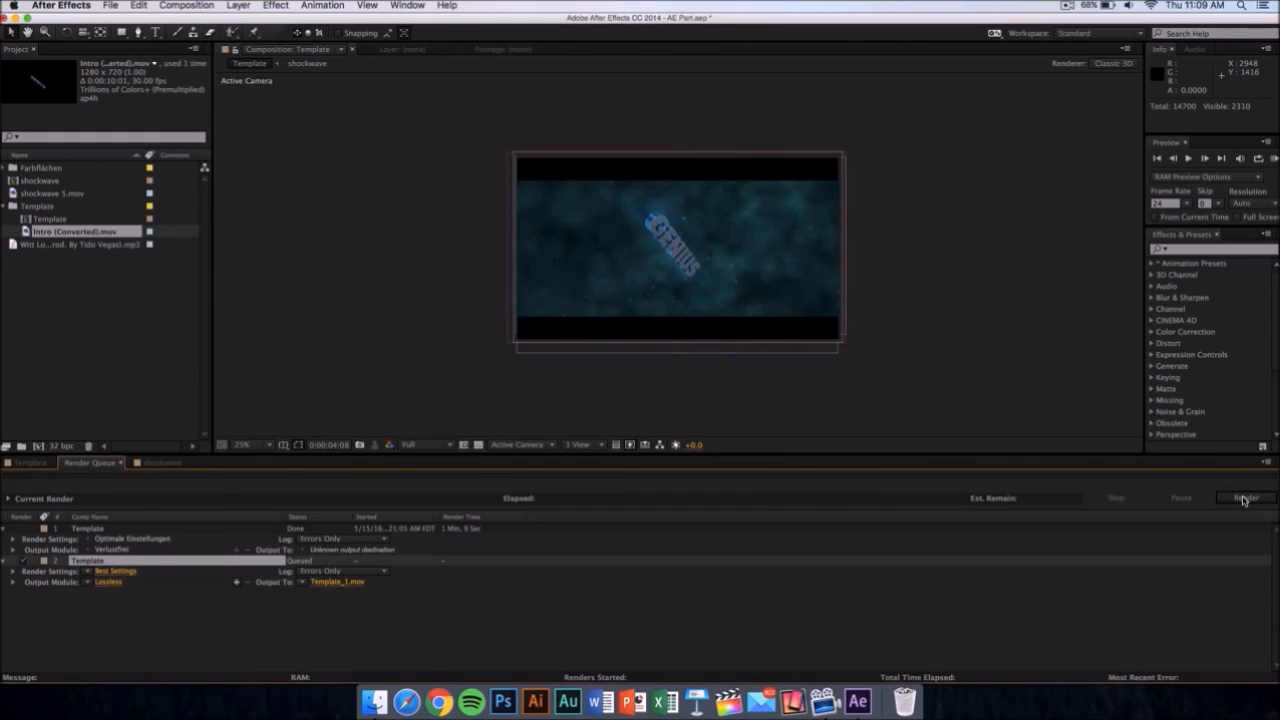
pyautogui.click(1245, 498)
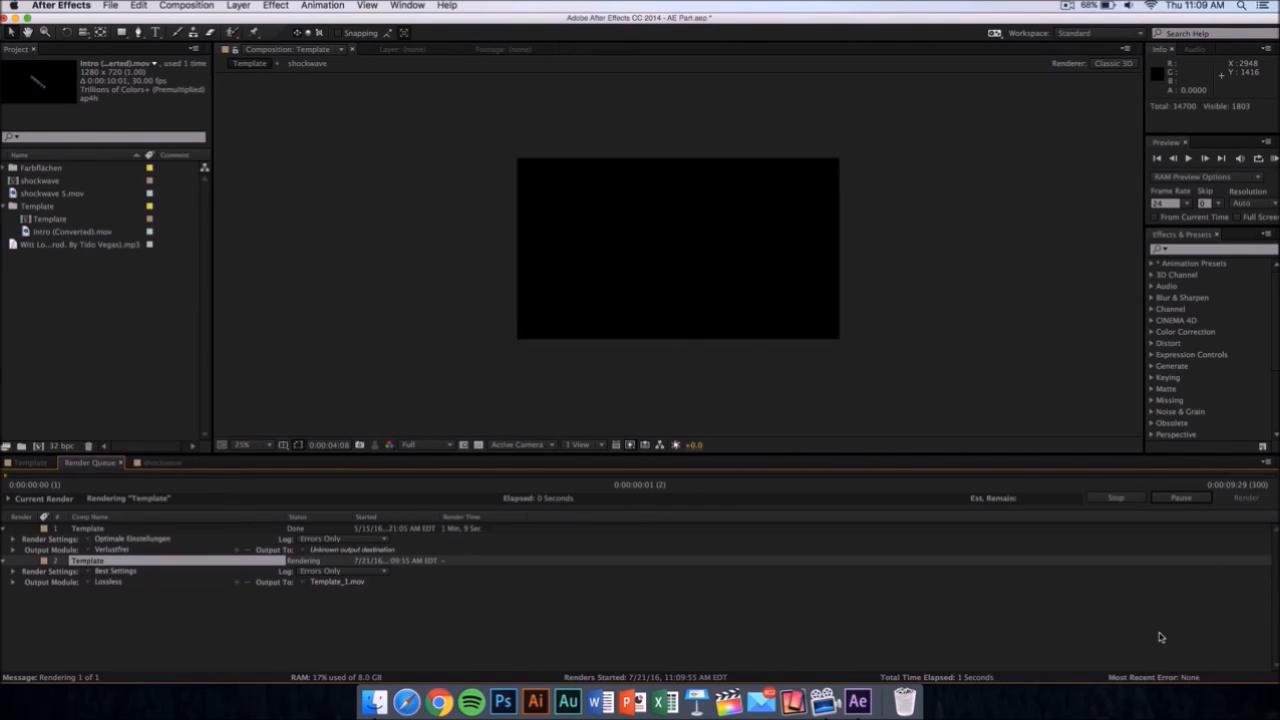